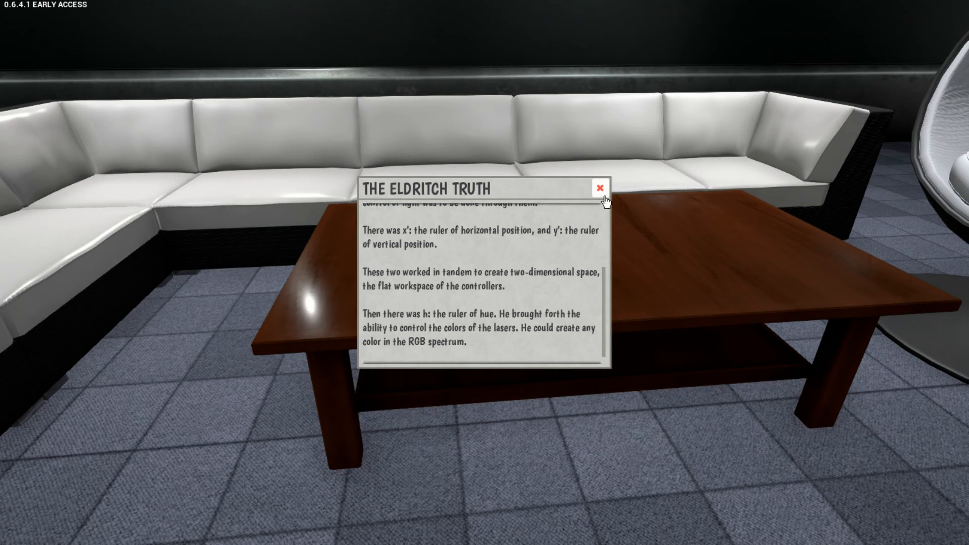
Close The Eldritch Truth note and open Test Expression (E0) in the Laser Expression Editor.
left_click(599, 188)
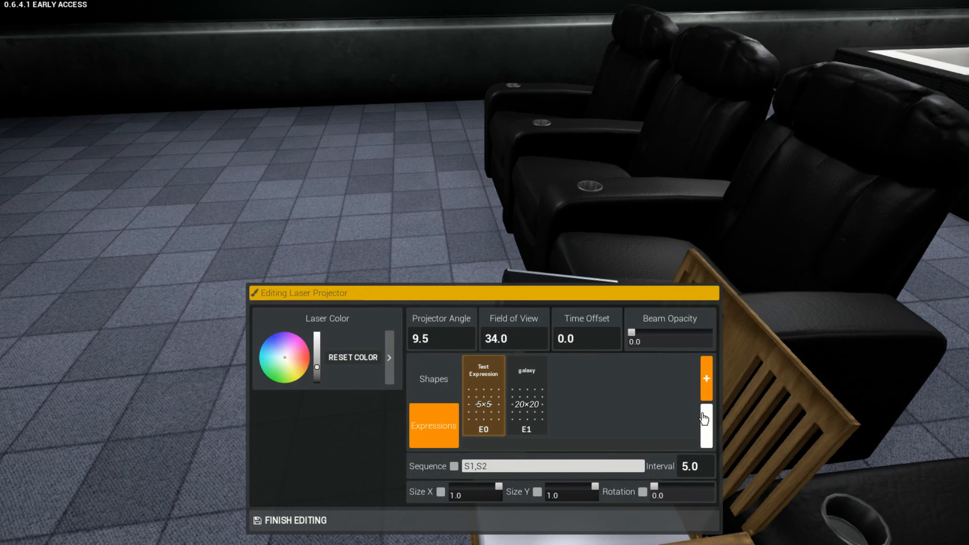
double_click(484, 394)
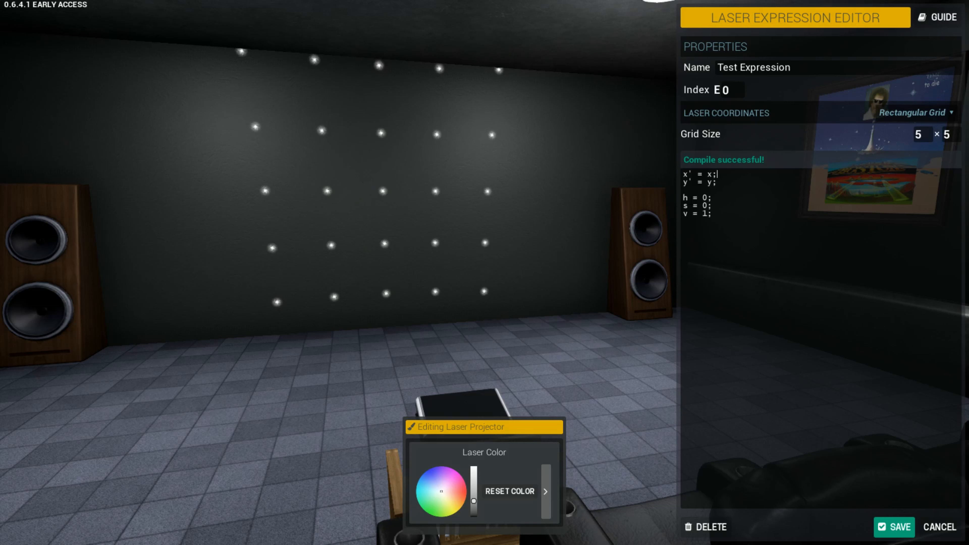
mouse_move(194, 185)
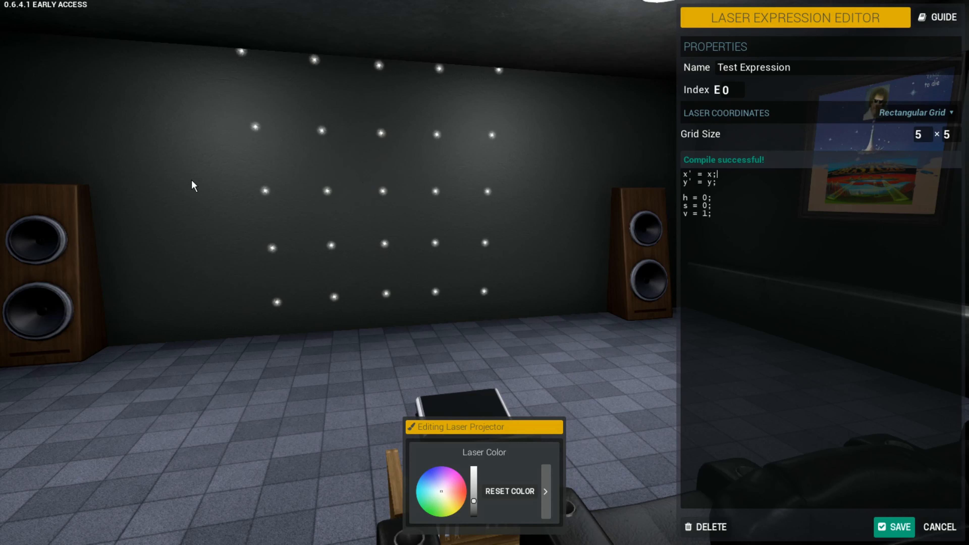
mouse_move(647, 187)
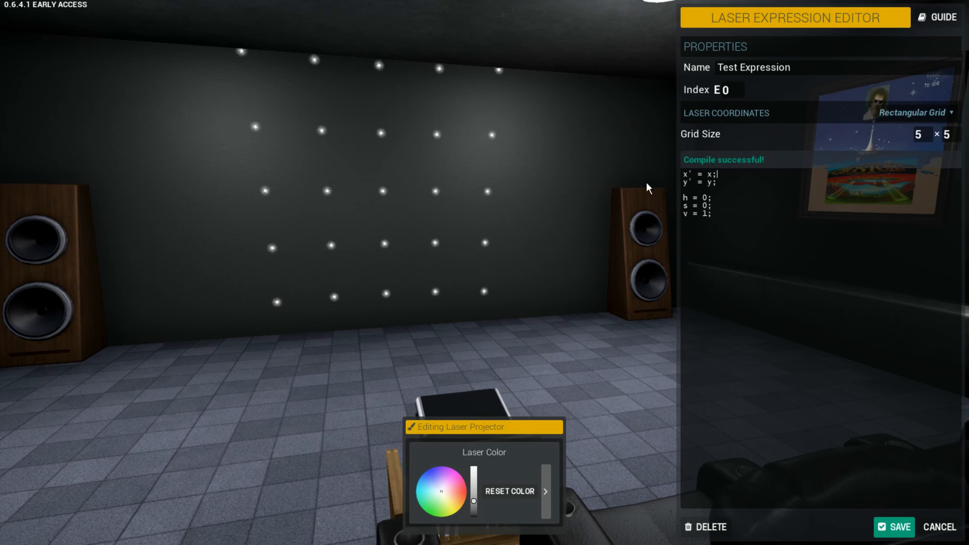
mouse_move(383, 313)
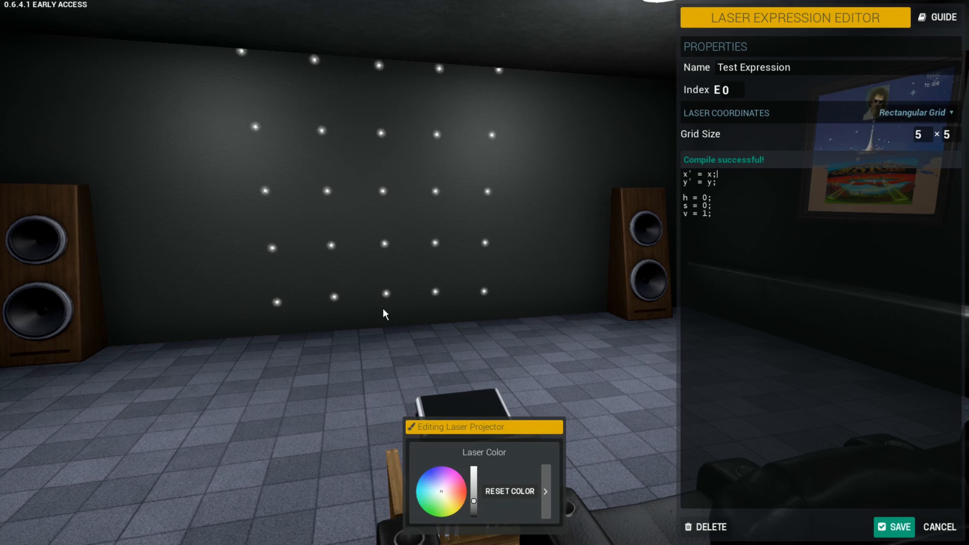
mouse_move(953, 118)
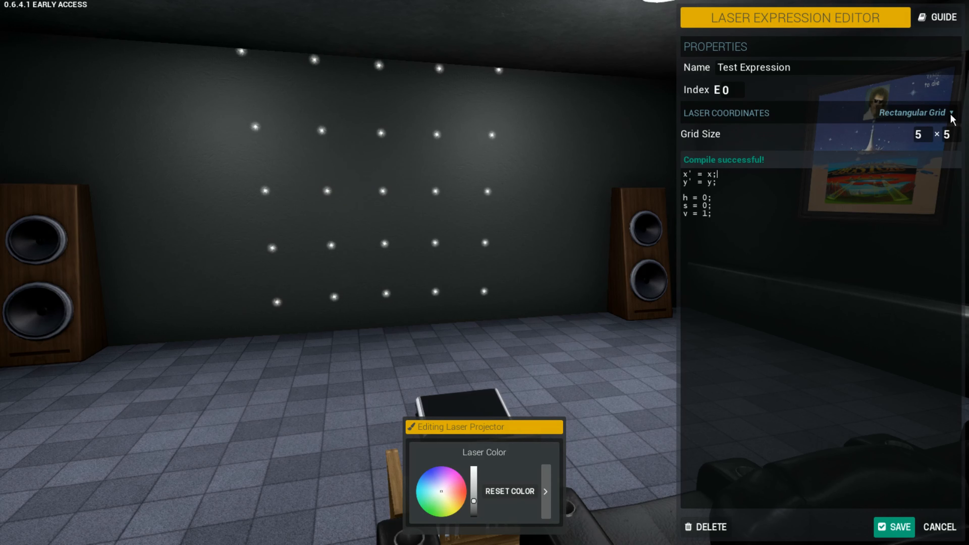
Try Shape laser coordinates, then return to the Rectangular Grid layout.
left_click(917, 113)
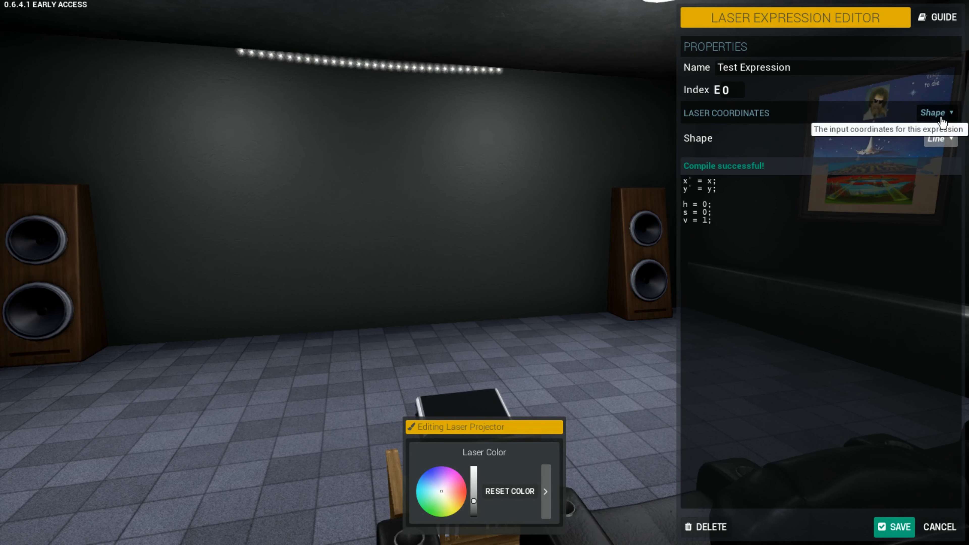
left_click(935, 138)
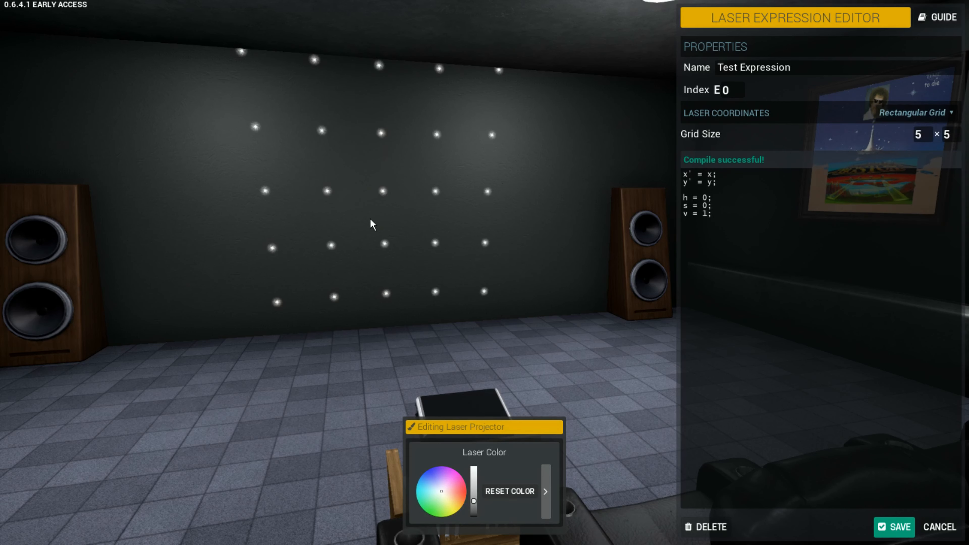
mouse_move(491, 258)
type("-100")
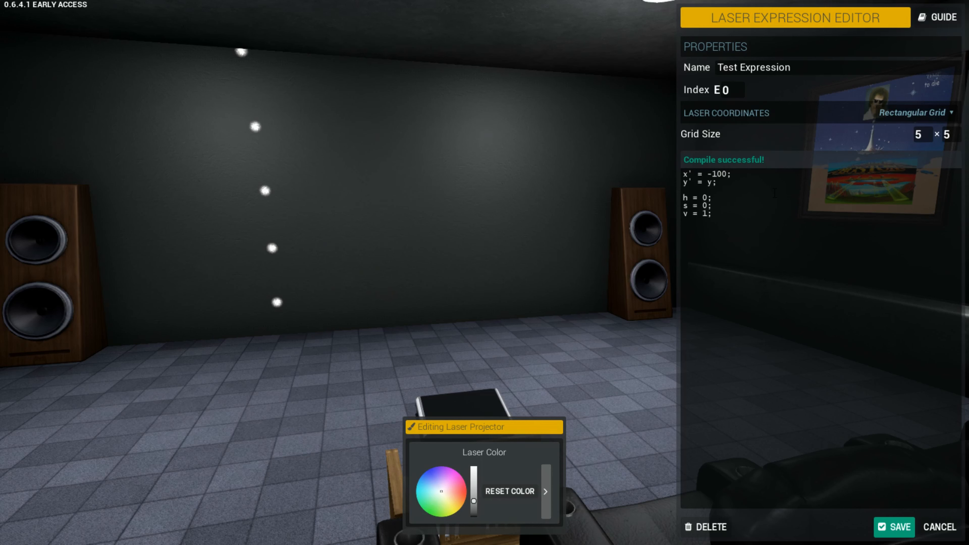
mouse_move(598, 196)
type("100")
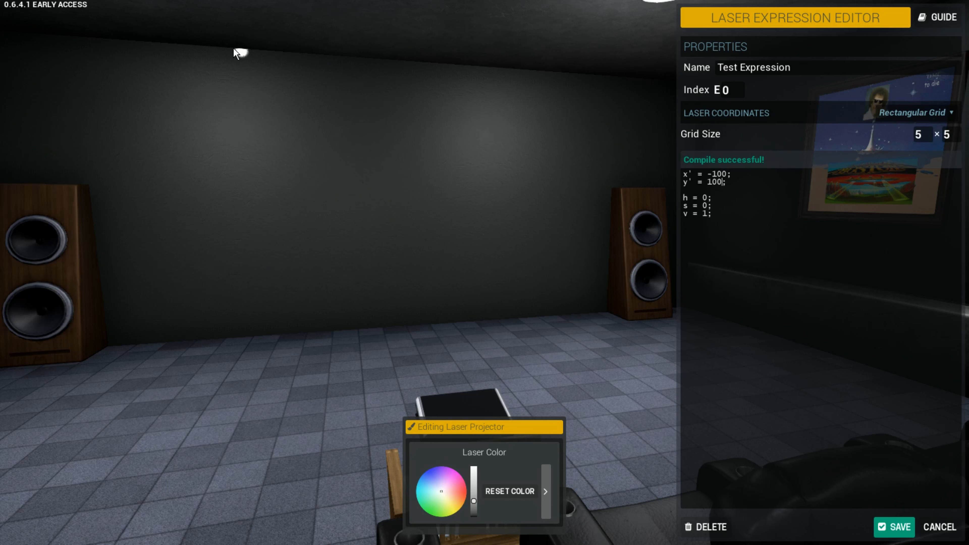
mouse_move(213, 190)
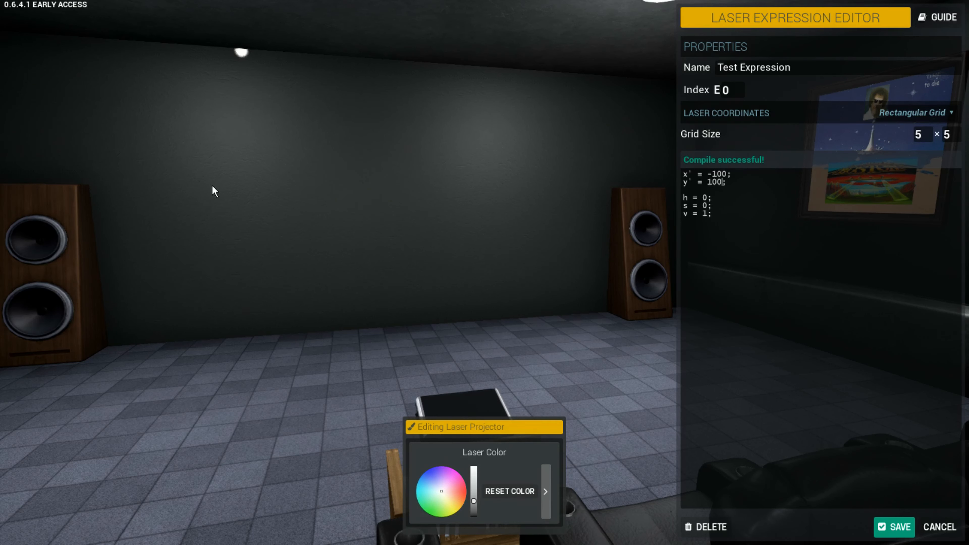
mouse_move(658, 215)
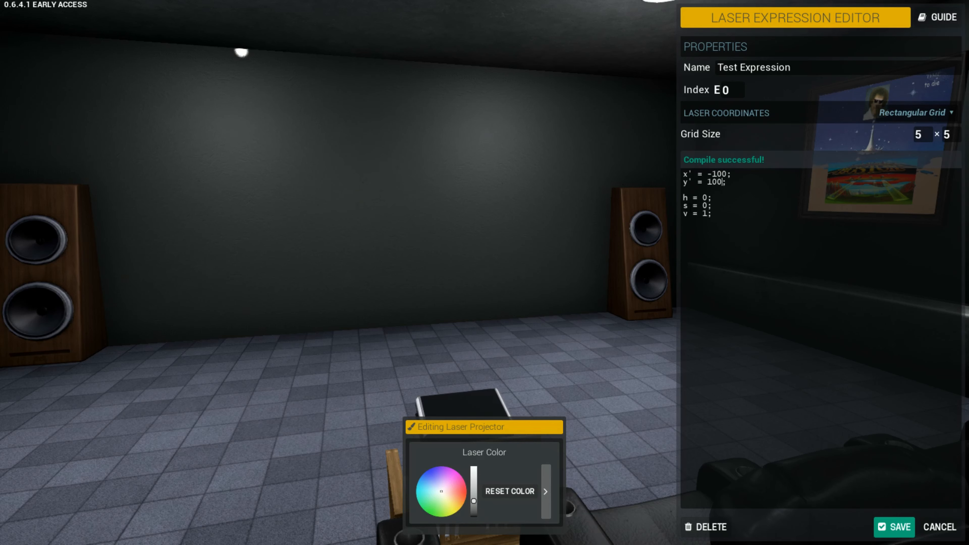
Rewrite the dot's x' position and try hue values 20 and 240 for its colour.
double_click(720, 174)
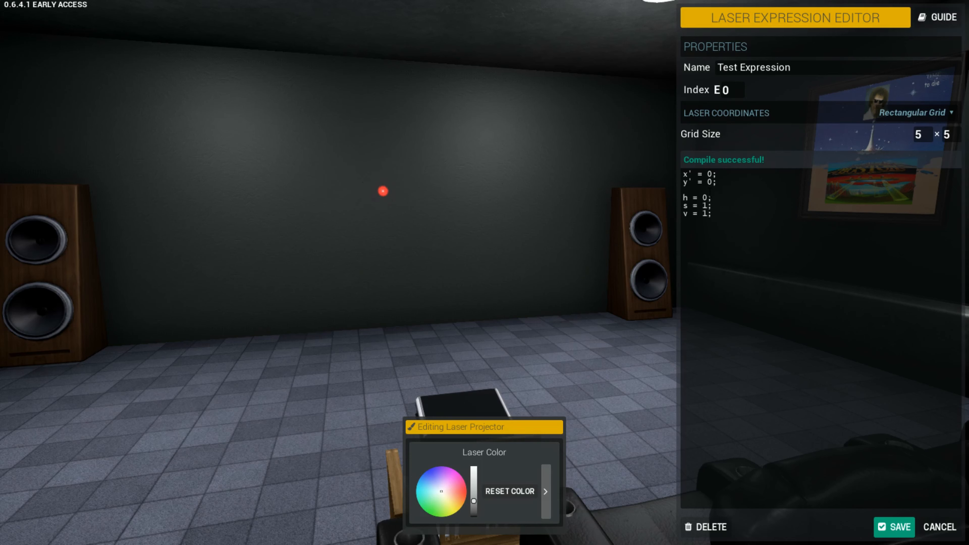
mouse_move(466, 501)
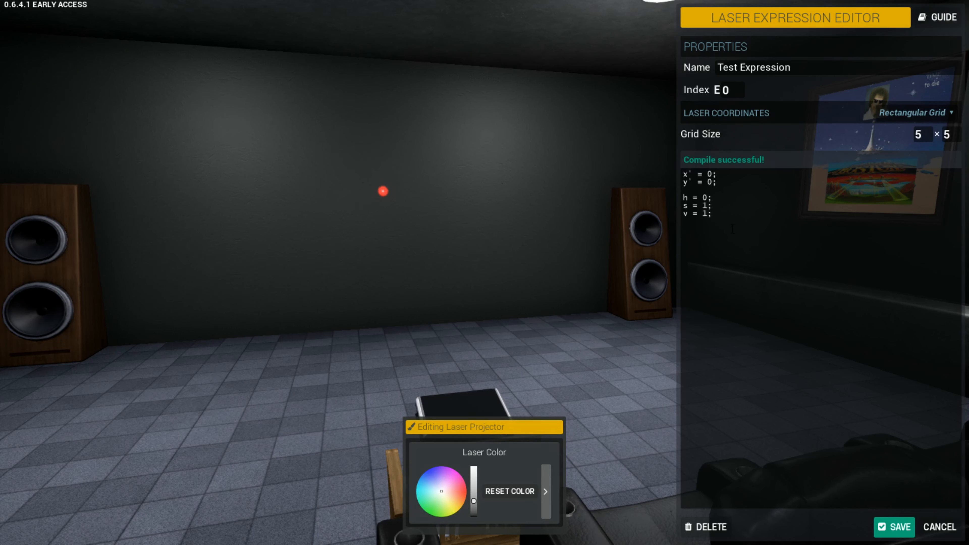
type("20")
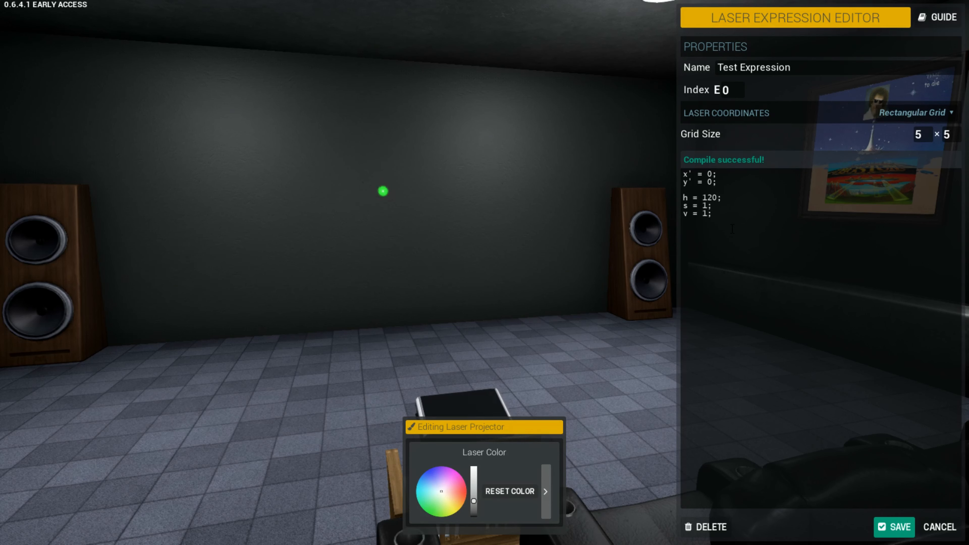
type("240")
type("0.5")
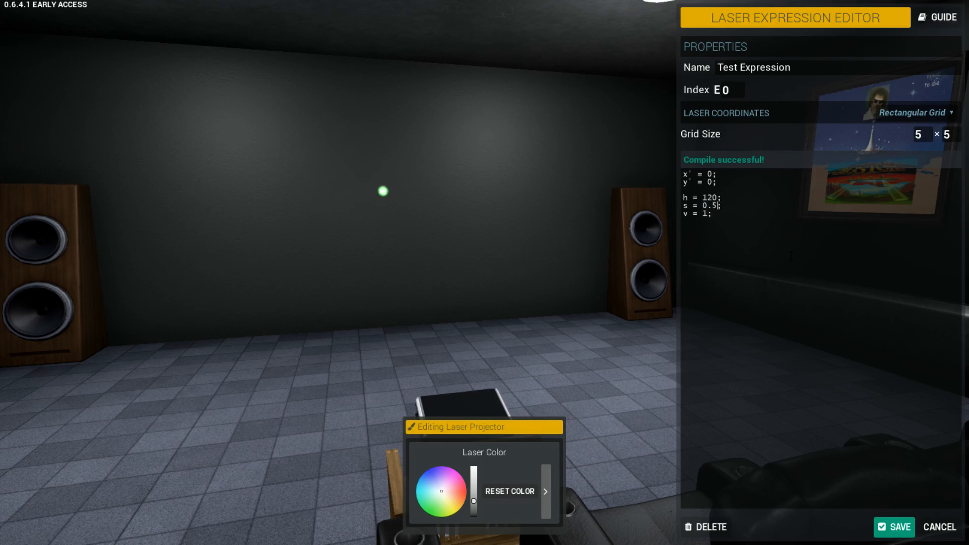
mouse_move(383, 201)
type("1")
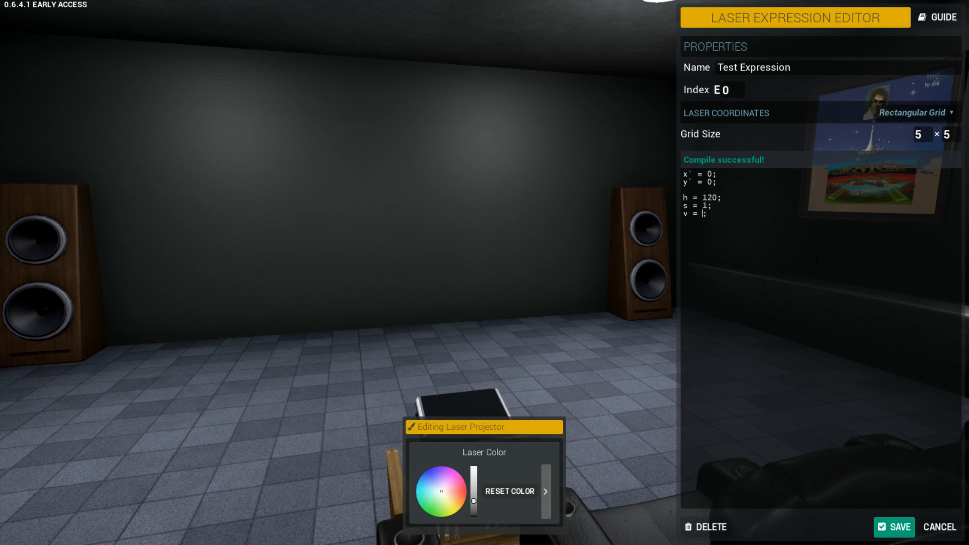
Try saturation 0.5 for a paler dot, then set it back to 1 for full green.
type("0.5")
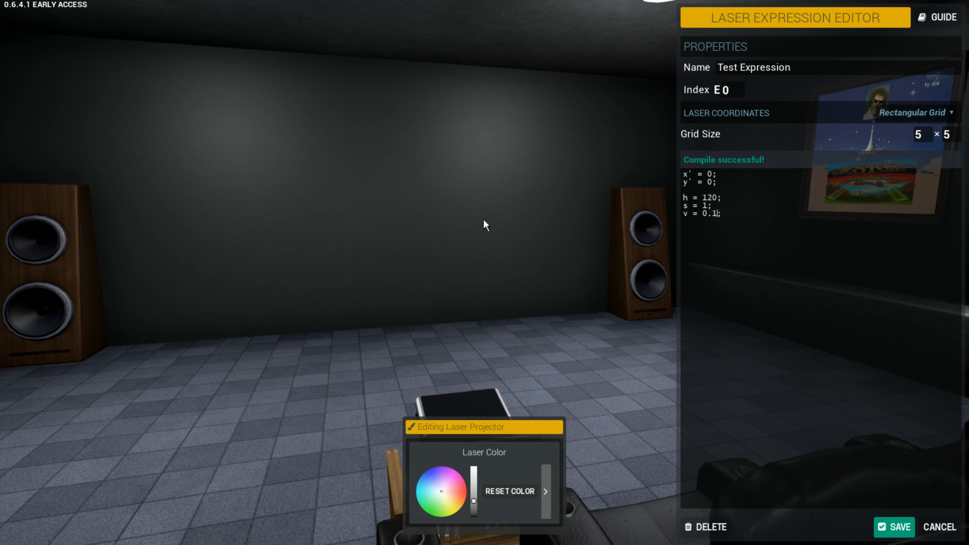
mouse_move(601, 243)
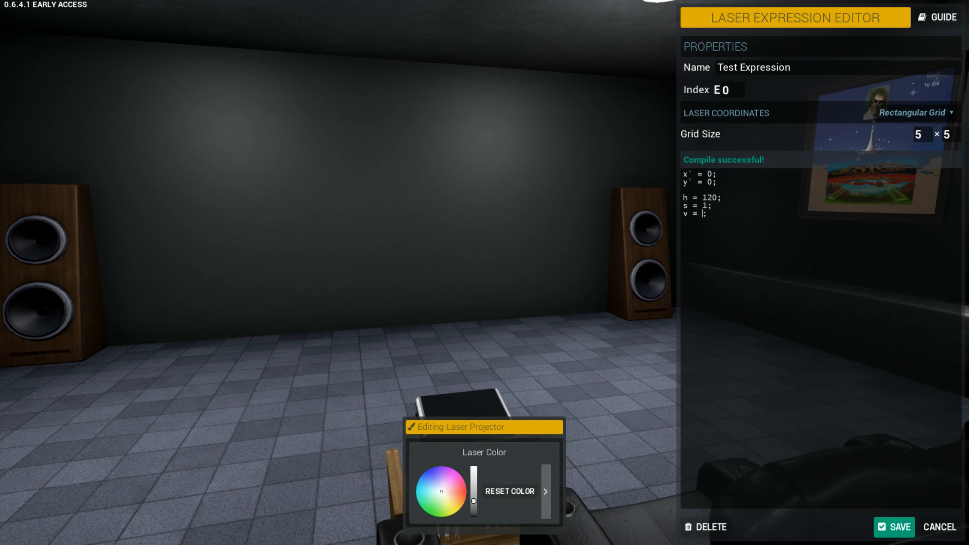
type("1")
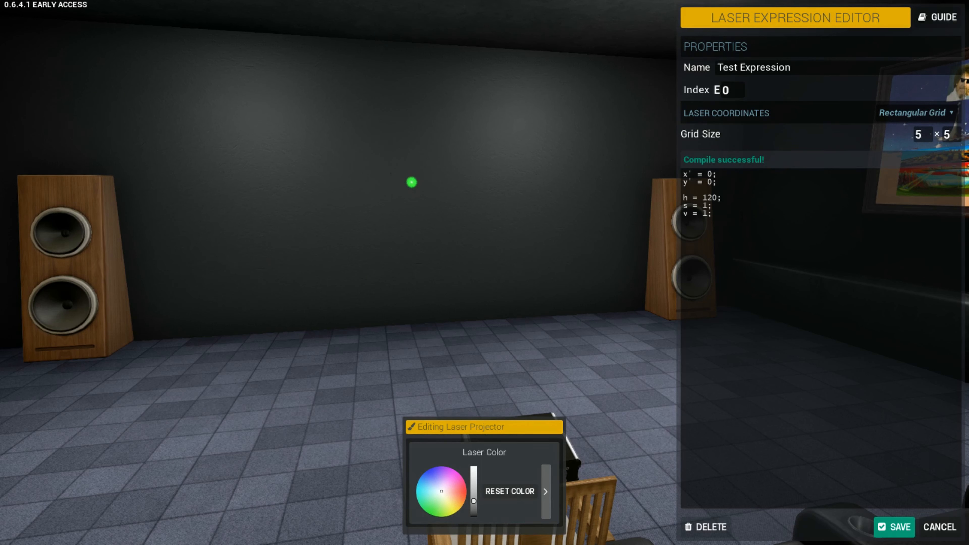
mouse_move(500, 134)
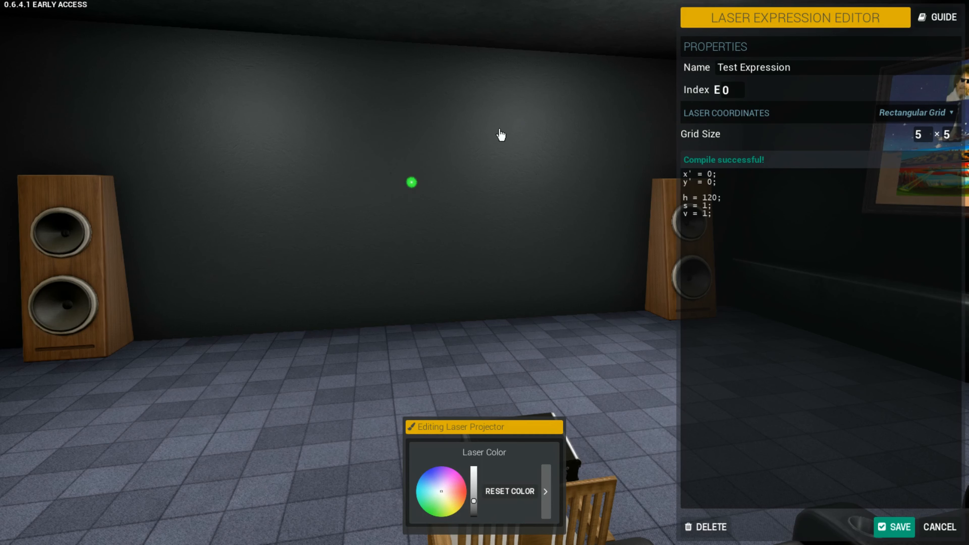
mouse_move(451, 189)
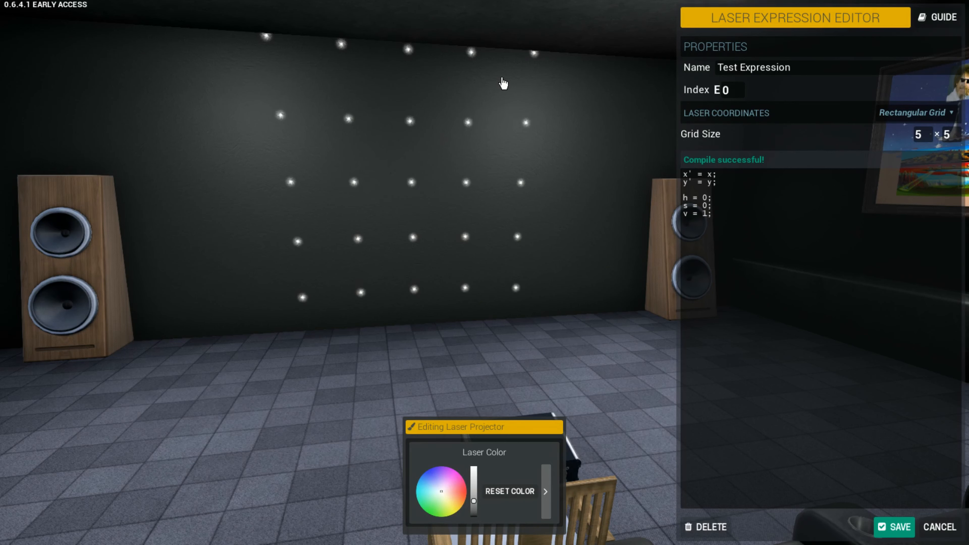
mouse_move(546, 354)
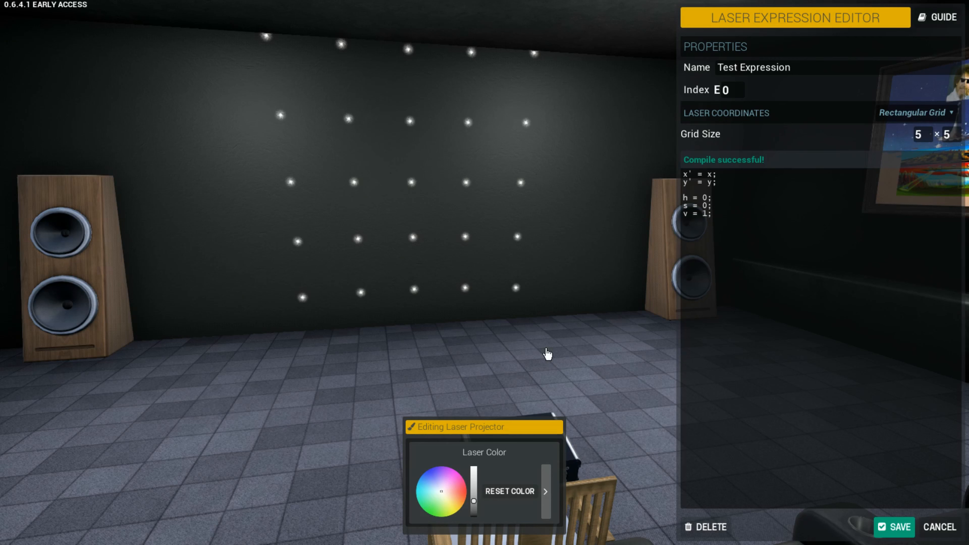
mouse_move(606, 299)
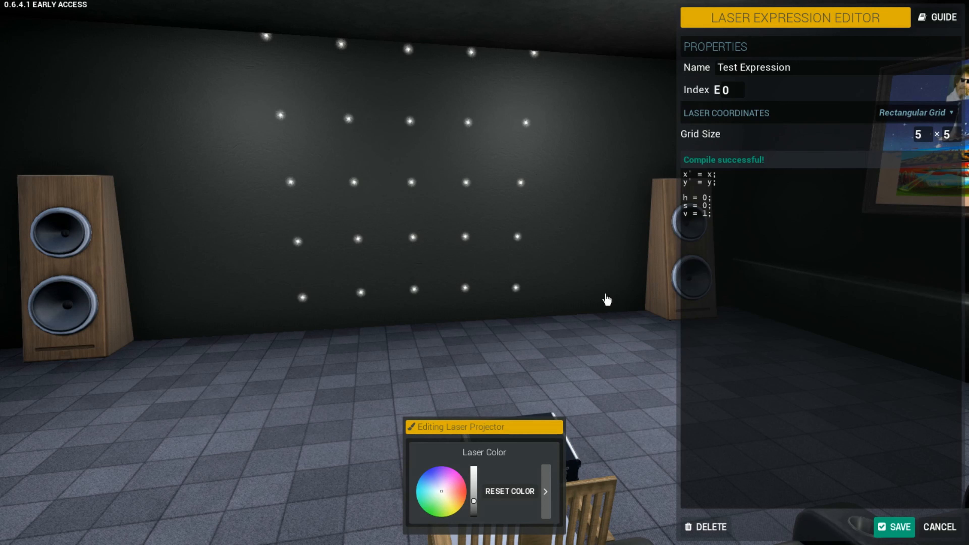
mouse_move(648, 223)
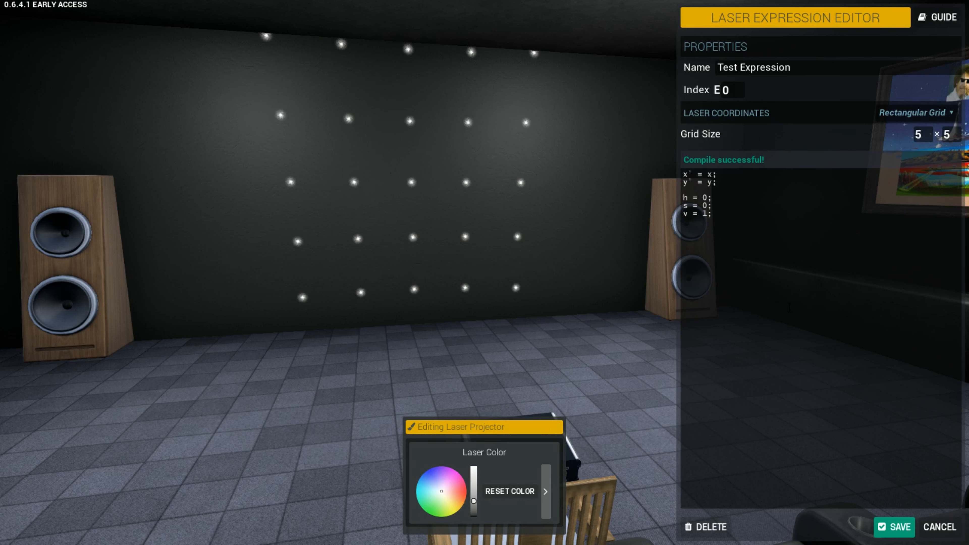
mouse_move(290, 32)
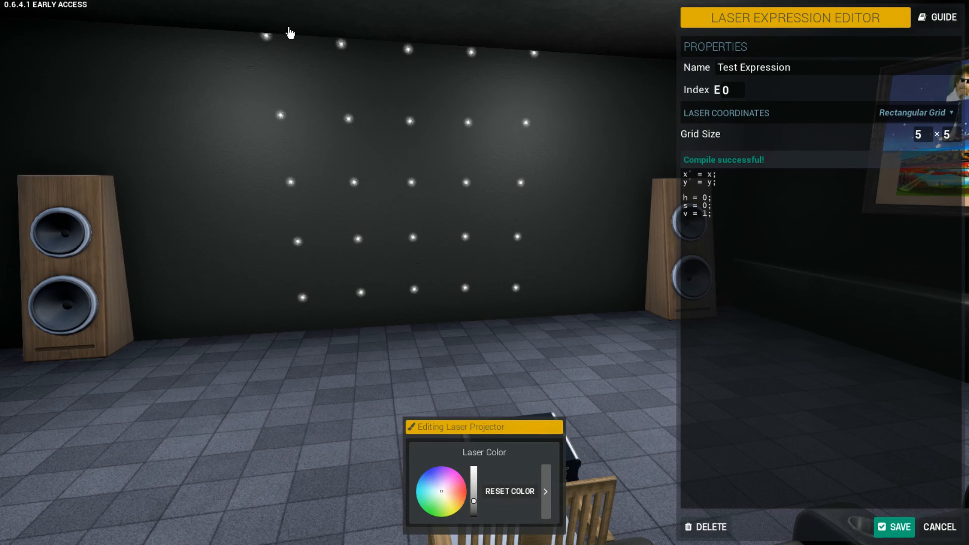
mouse_move(525, 126)
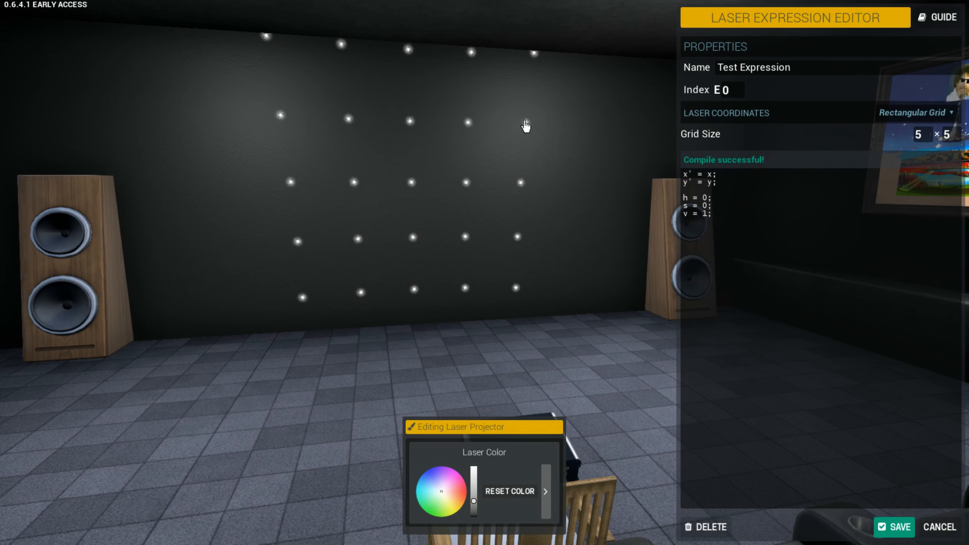
mouse_move(608, 138)
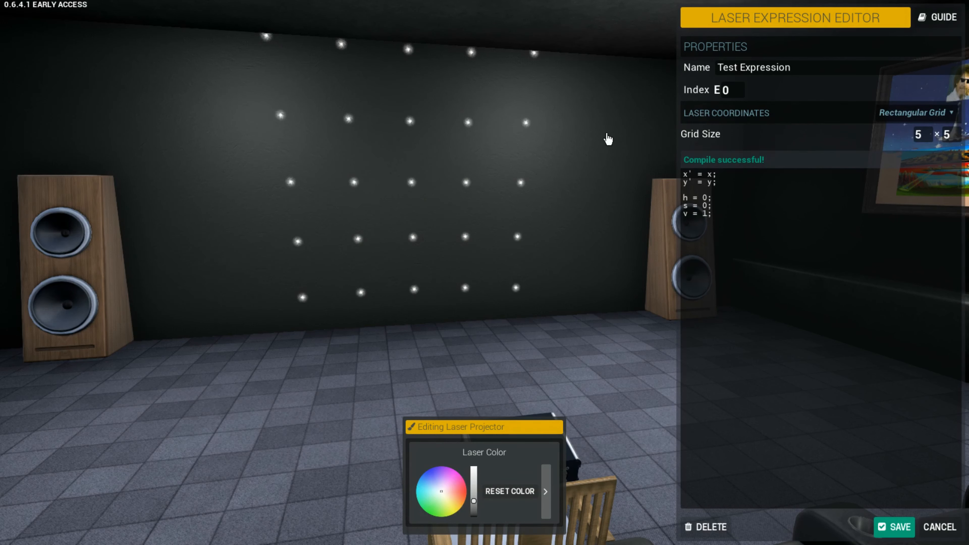
mouse_move(578, 194)
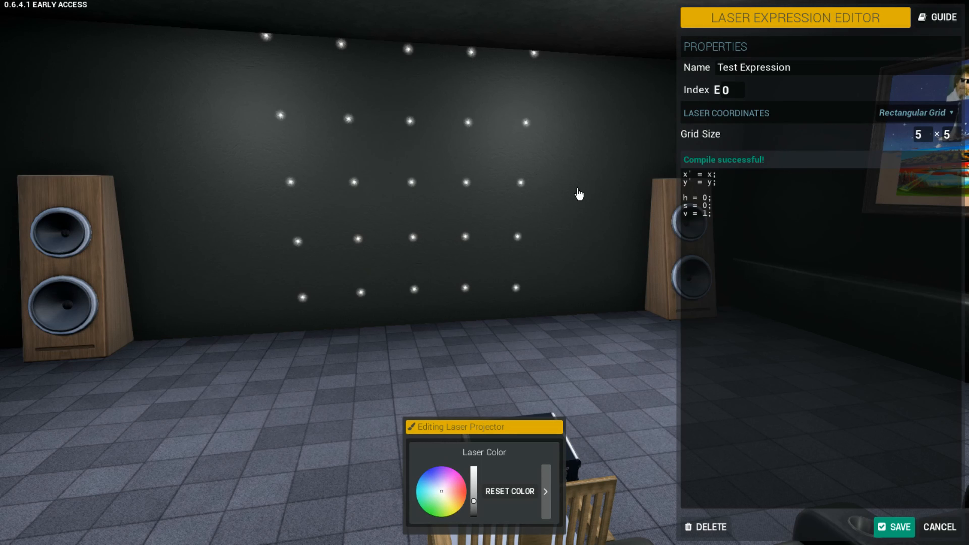
mouse_move(587, 229)
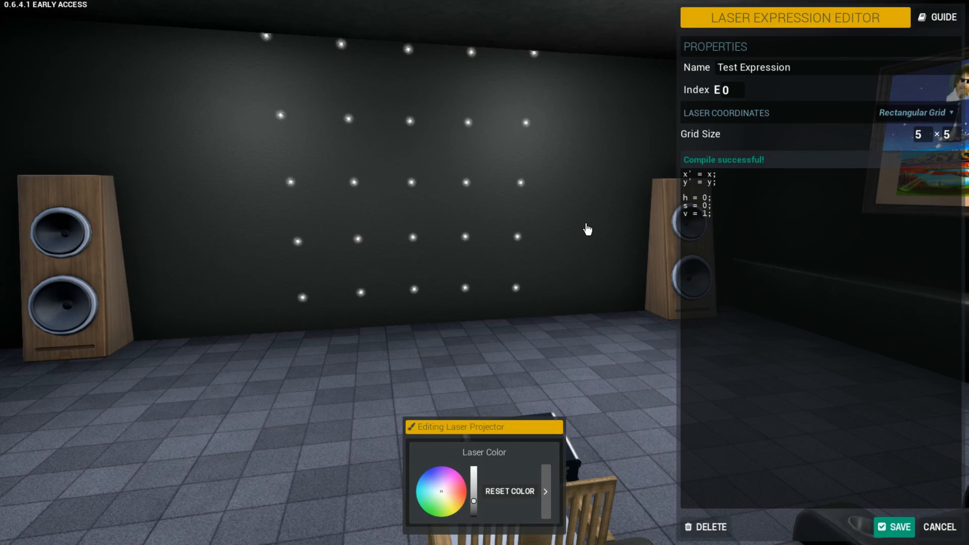
mouse_move(597, 241)
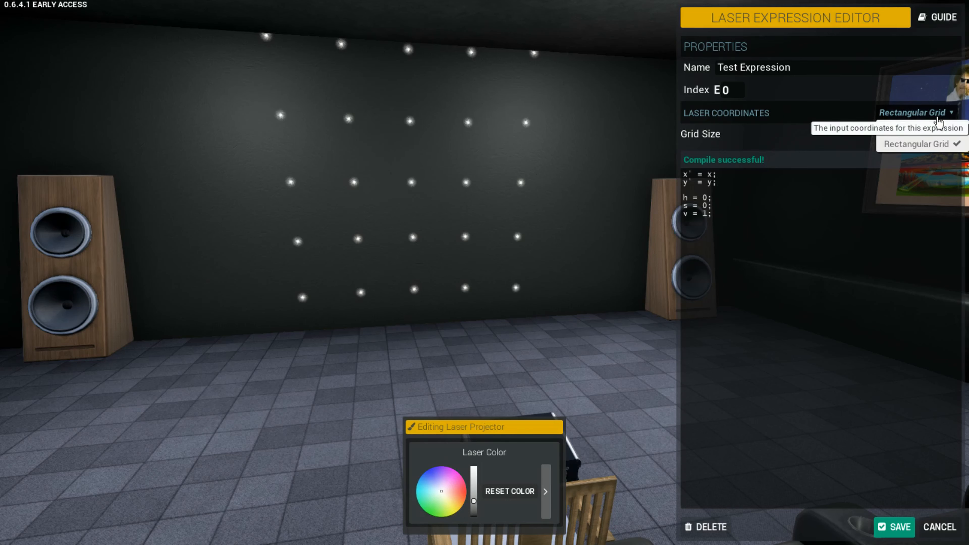
Arrange the lasers in a Circle shape and replace the y term in y' with 0.
left_click(915, 113)
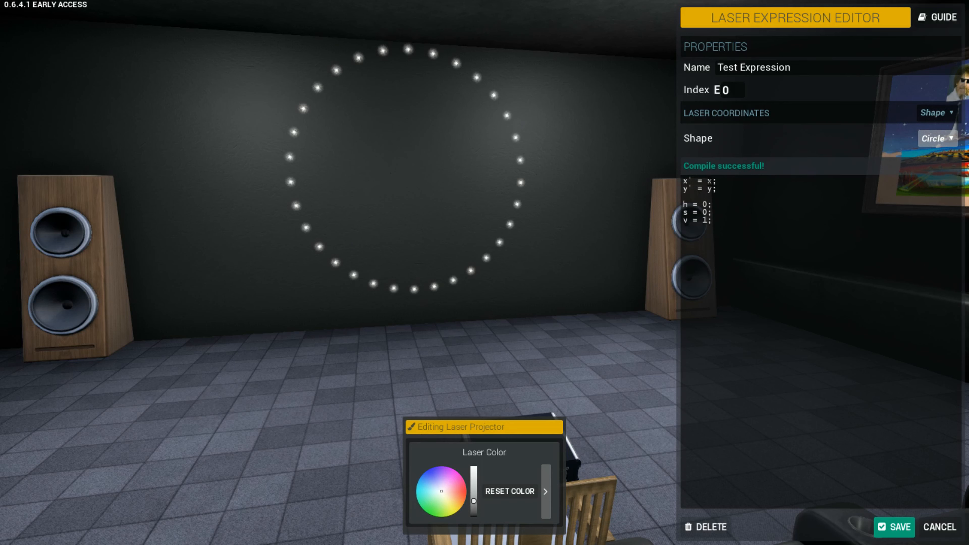
mouse_move(542, 168)
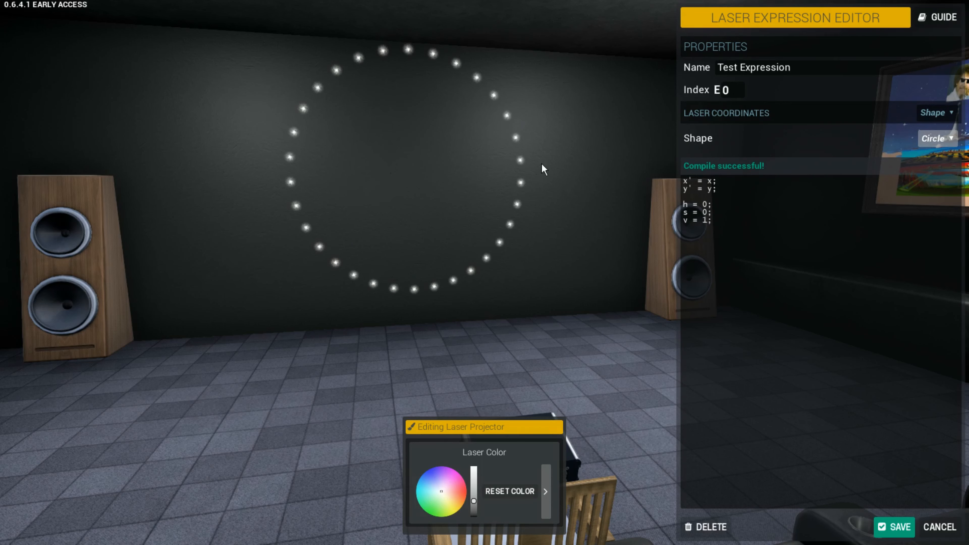
mouse_move(523, 177)
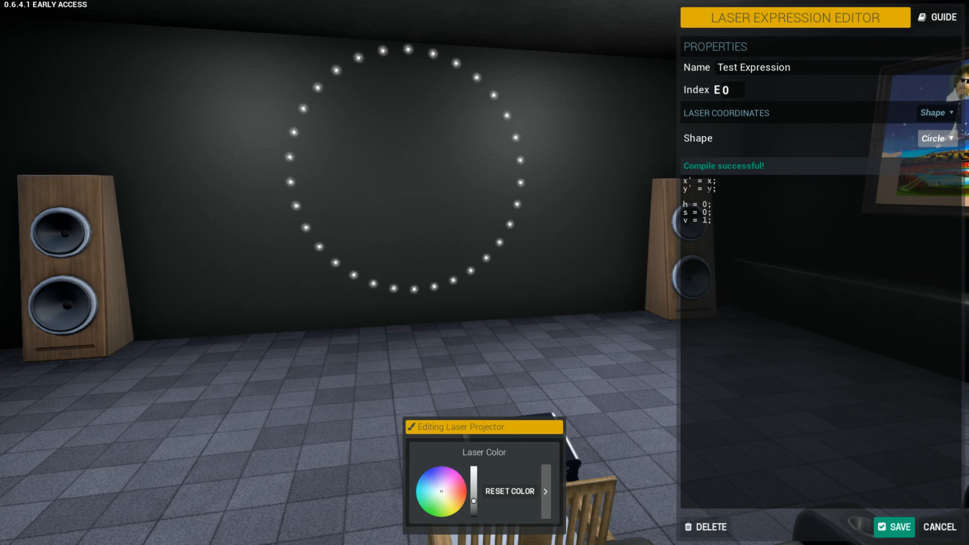
mouse_move(415, 291)
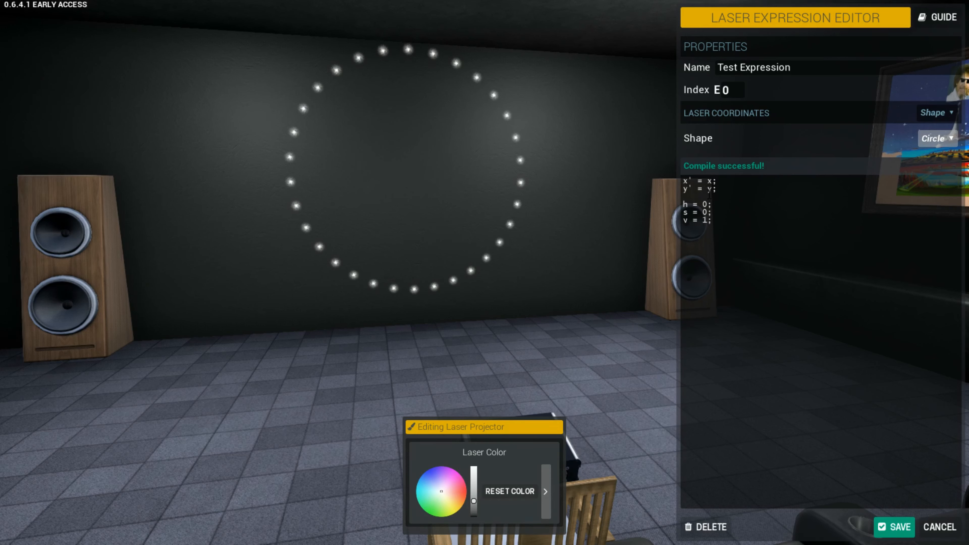
double_click(710, 188)
type("0")
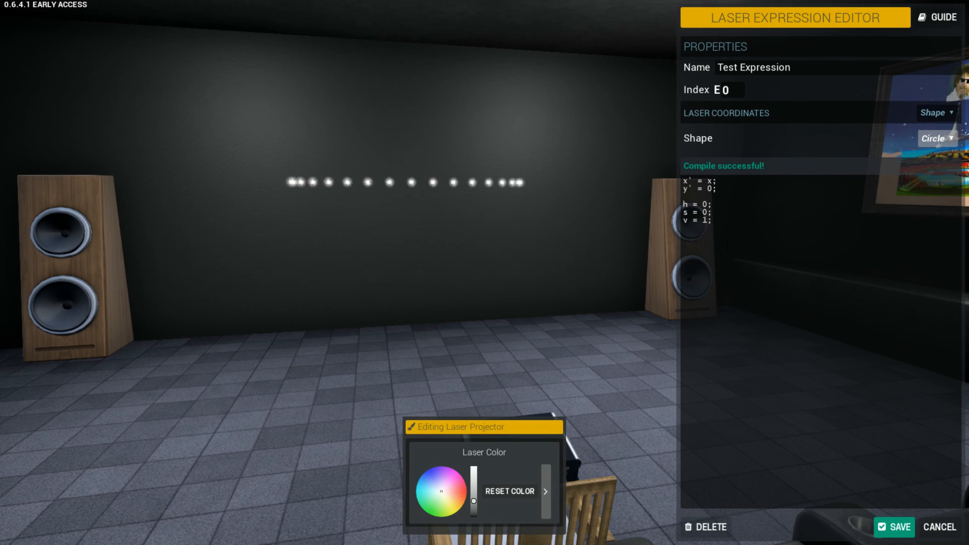
mouse_move(528, 195)
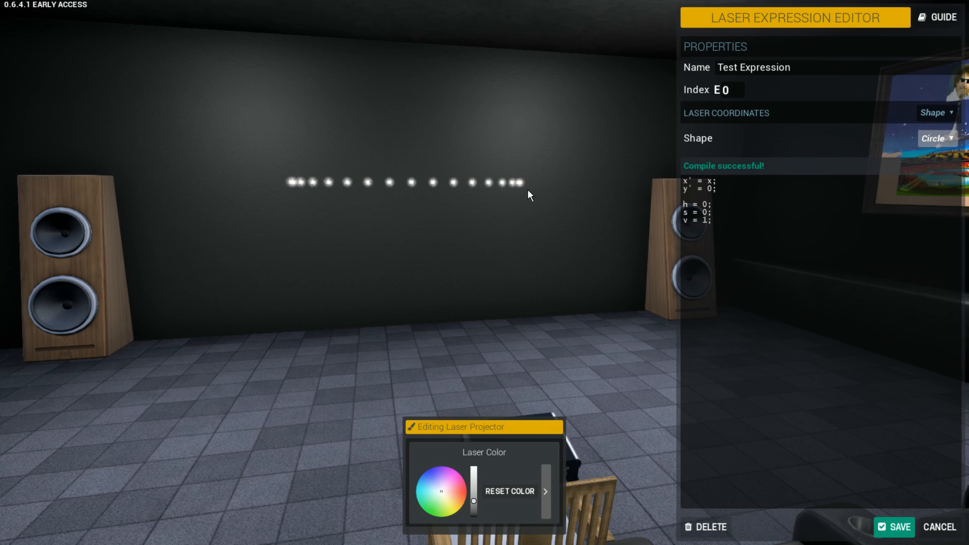
mouse_move(429, 185)
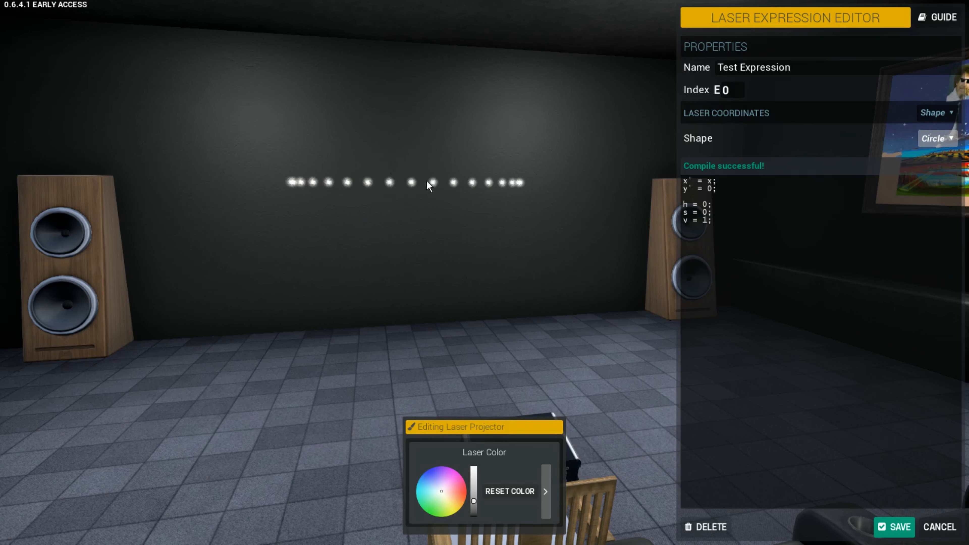
mouse_move(404, 311)
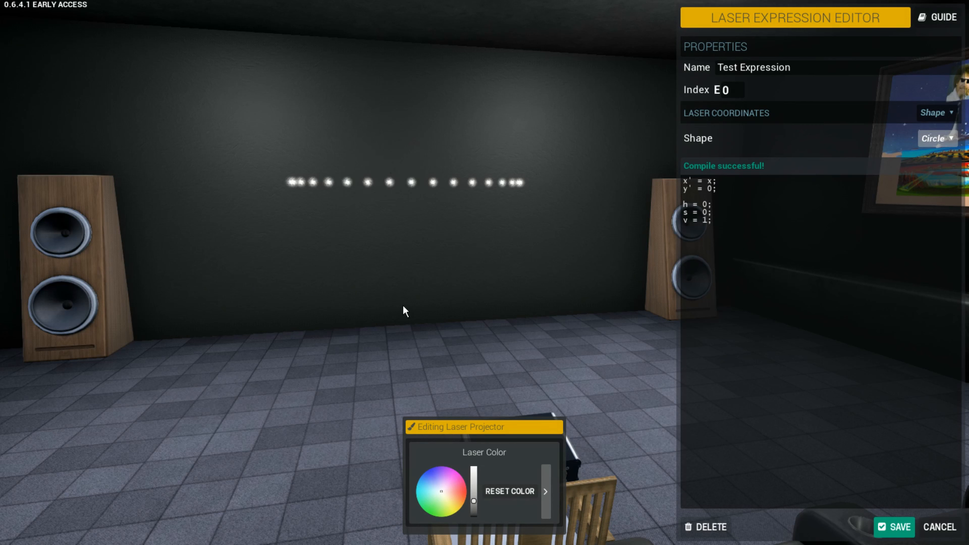
mouse_move(283, 187)
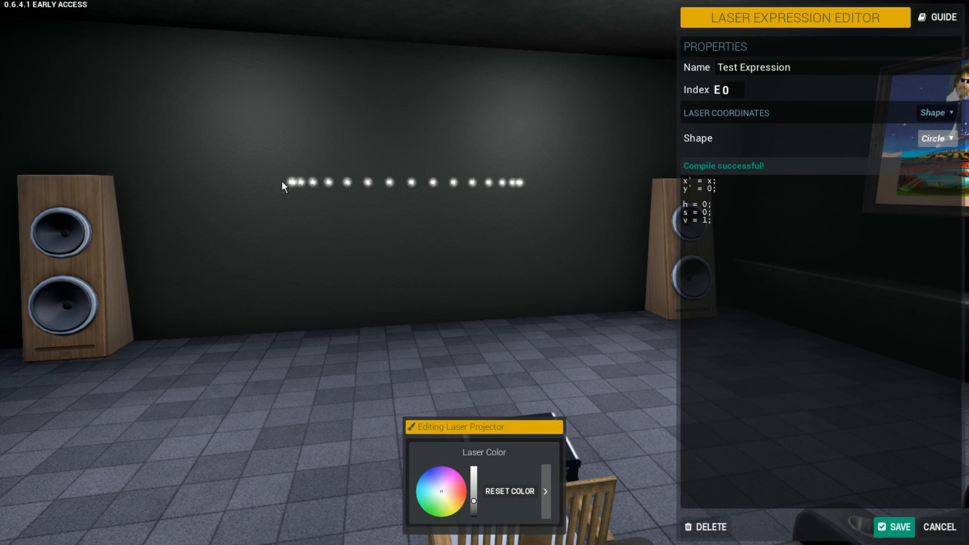
mouse_move(531, 171)
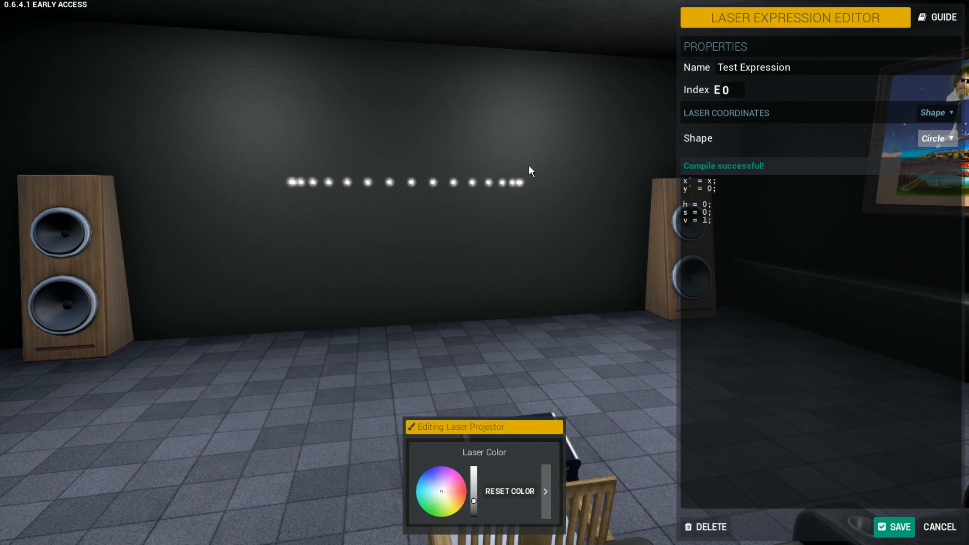
mouse_move(313, 187)
type("y")
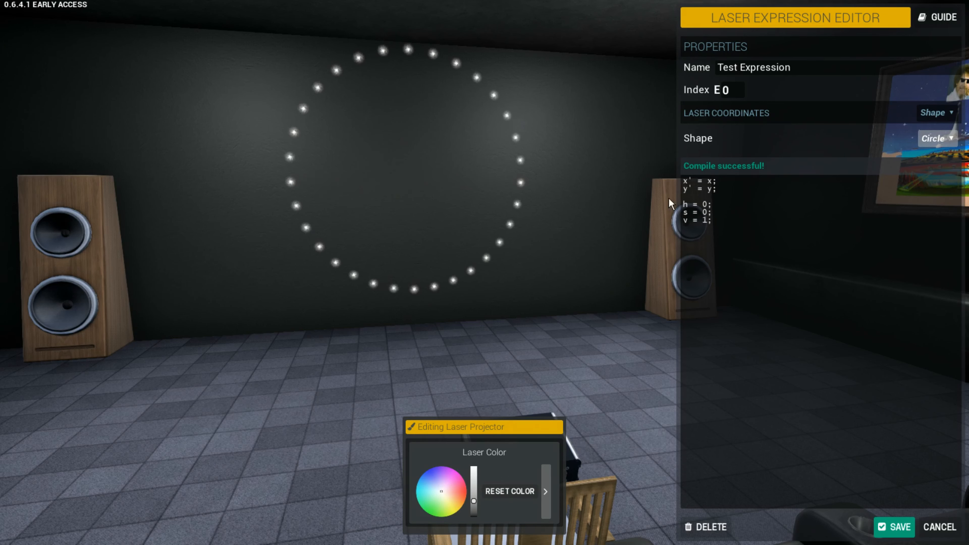
mouse_move(523, 175)
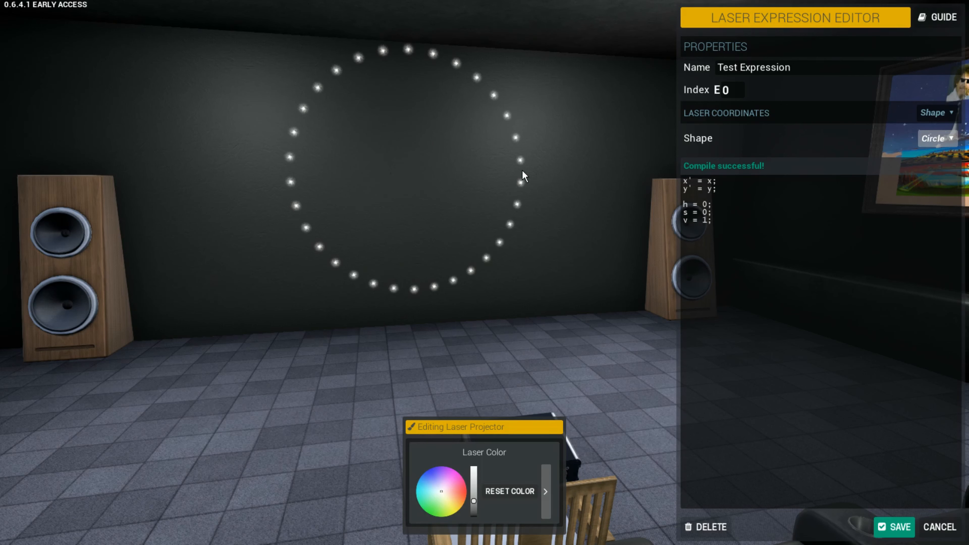
mouse_move(499, 103)
type("0")
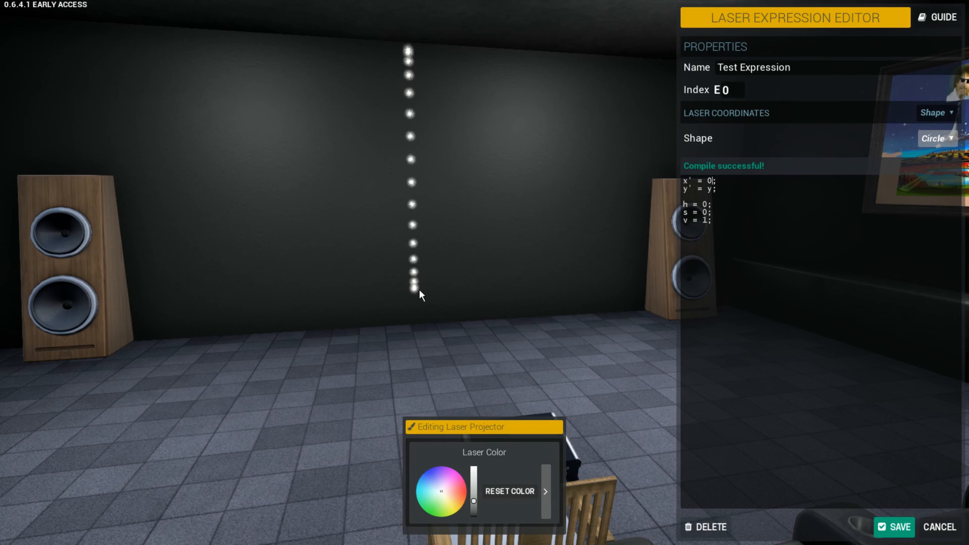
mouse_move(603, 246)
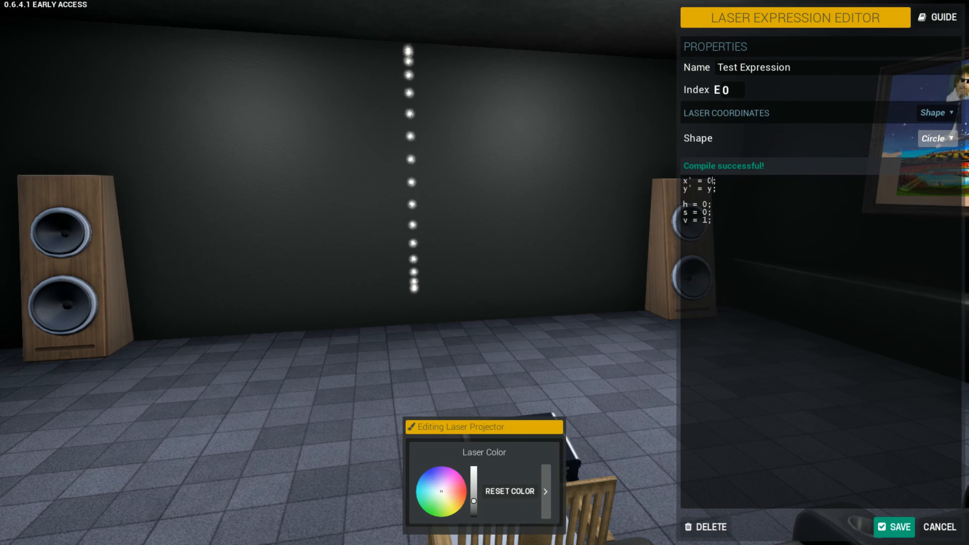
mouse_move(636, 332)
type("x")
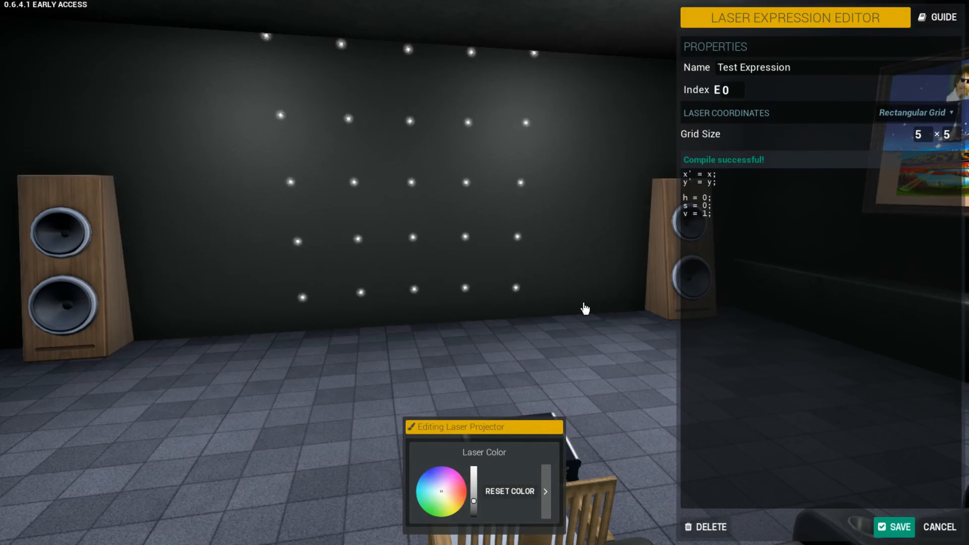
mouse_move(433, 36)
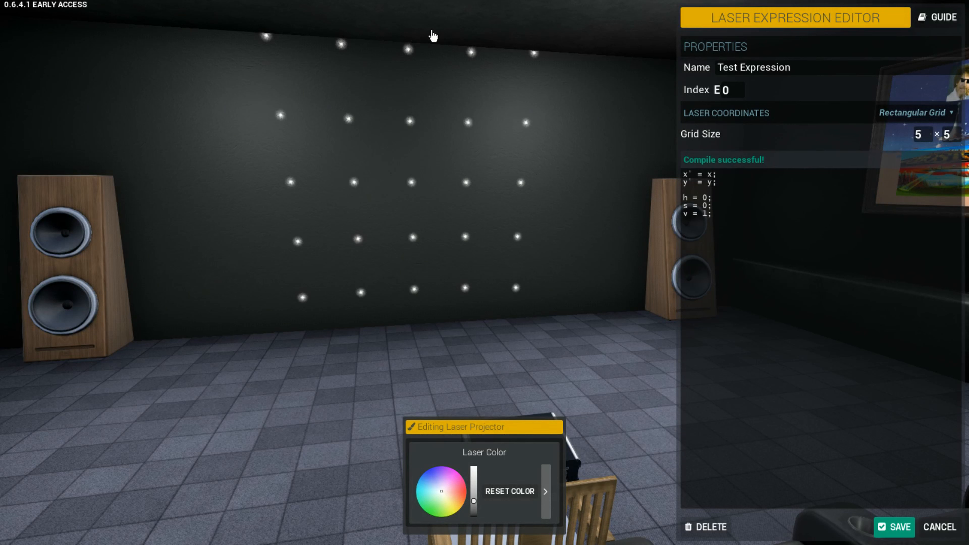
mouse_move(544, 126)
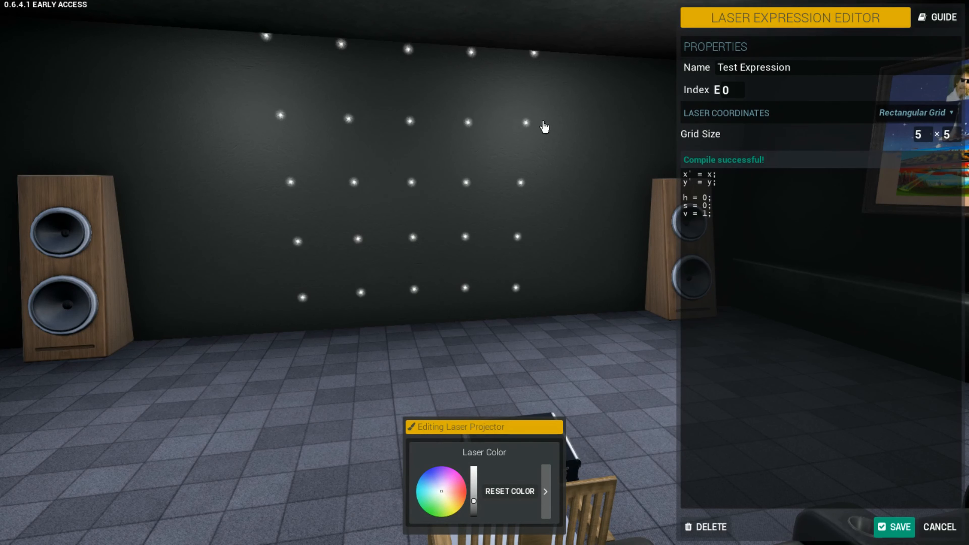
mouse_move(581, 269)
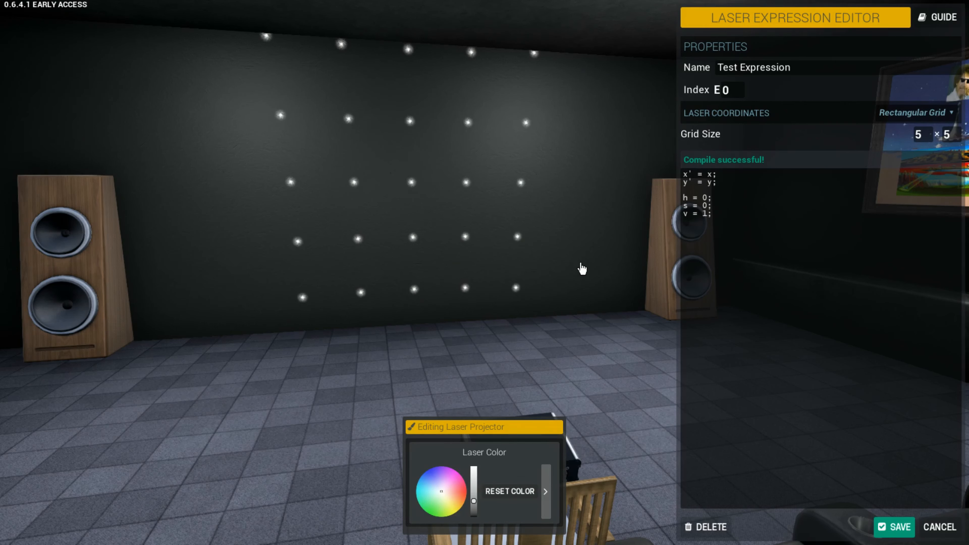
mouse_move(609, 160)
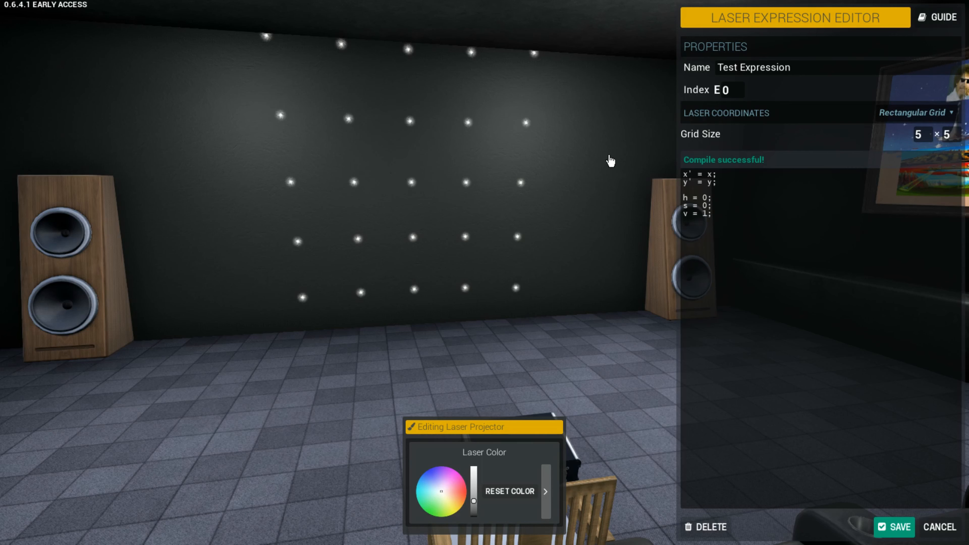
mouse_move(545, 175)
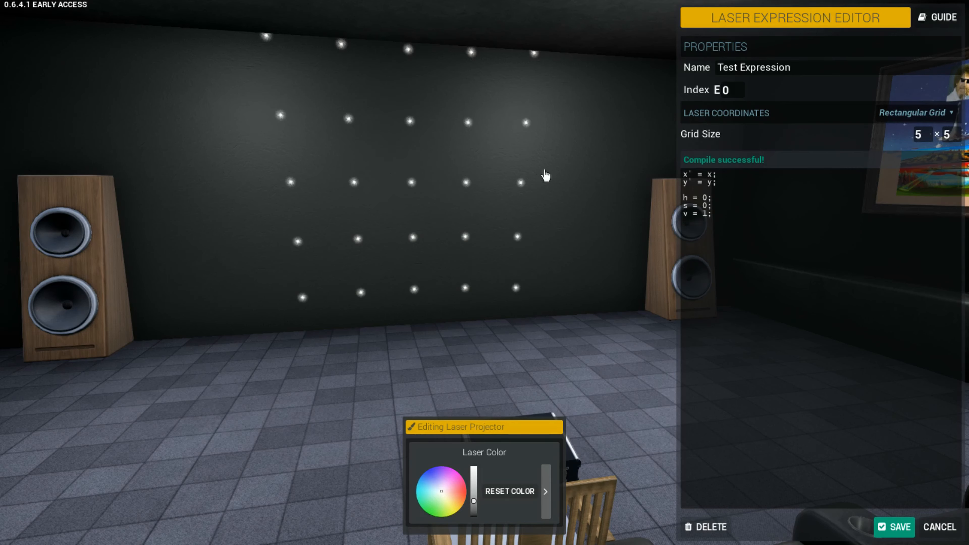
mouse_move(592, 283)
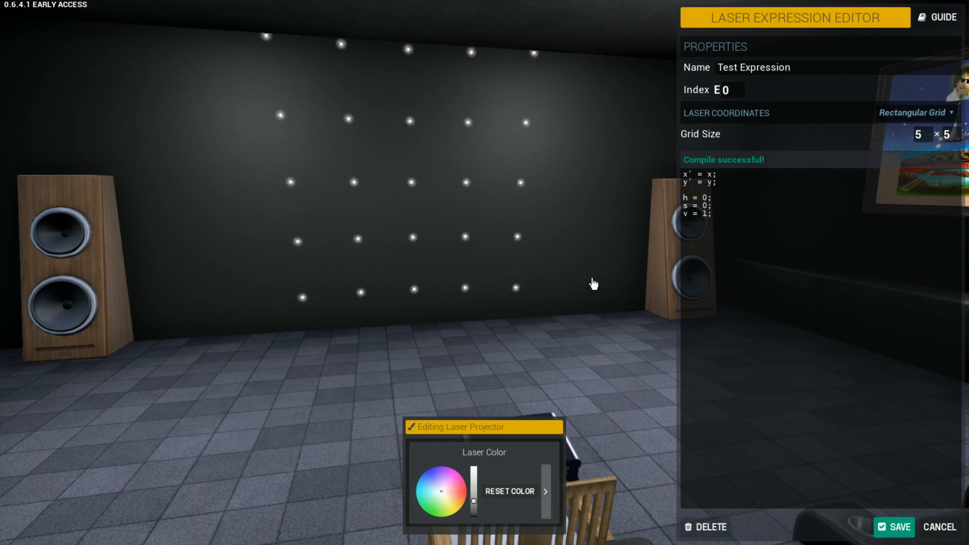
mouse_move(605, 257)
type("0")
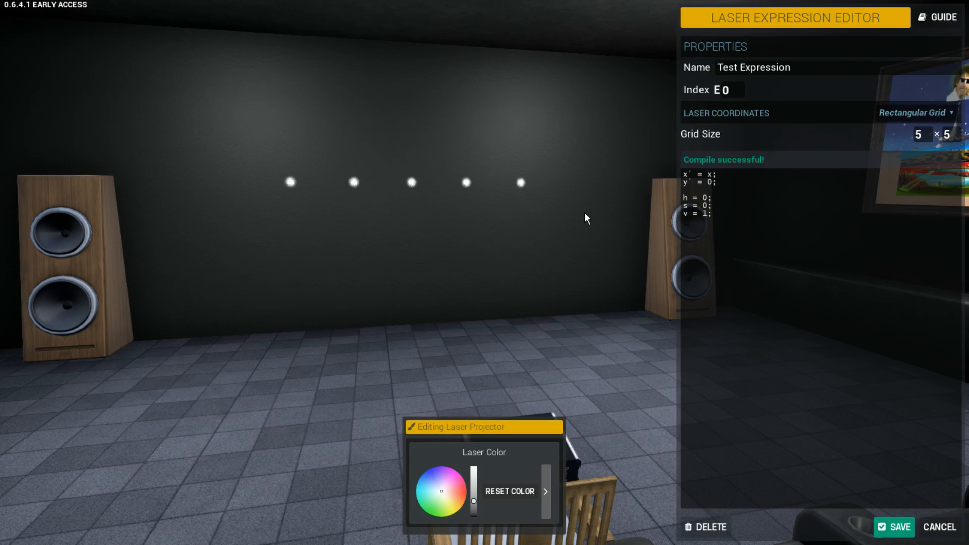
mouse_move(574, 206)
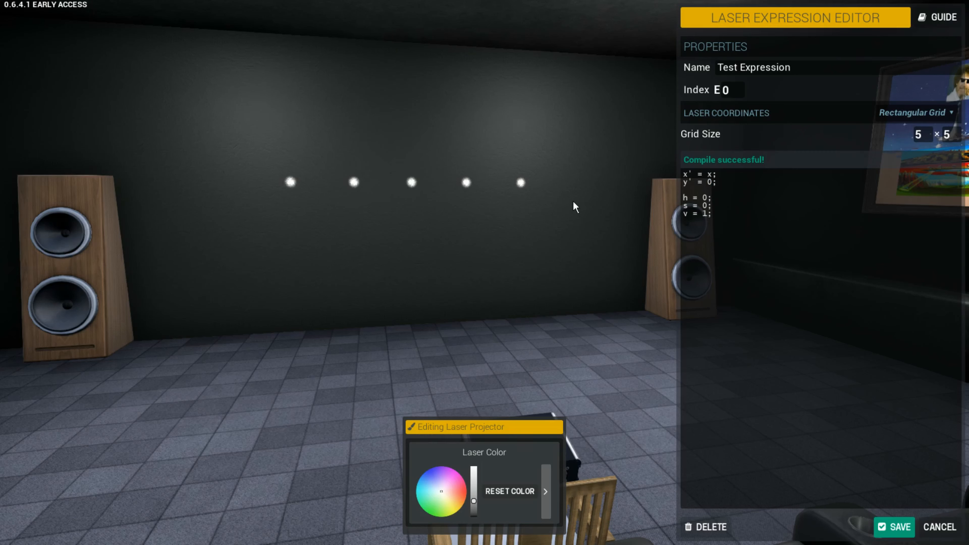
mouse_move(468, 139)
type("inde")
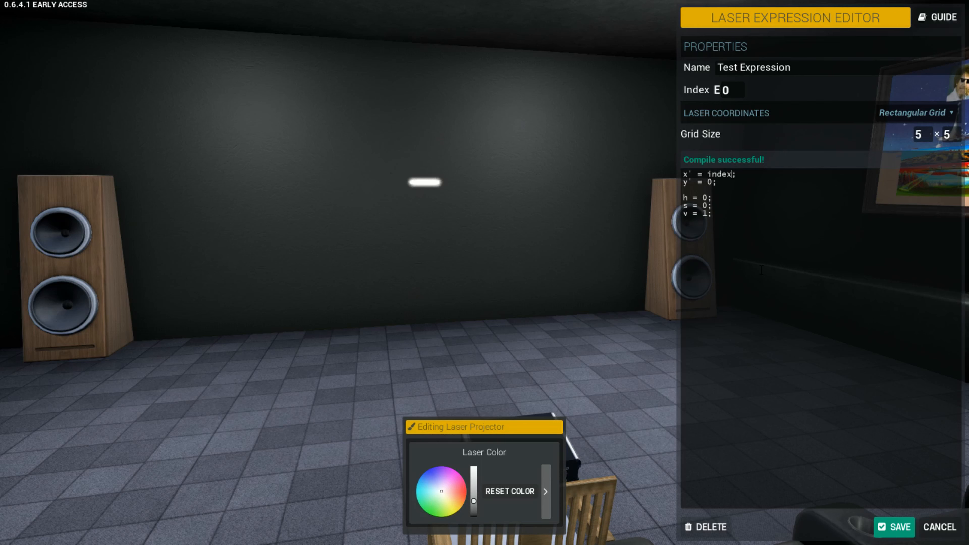
mouse_move(418, 187)
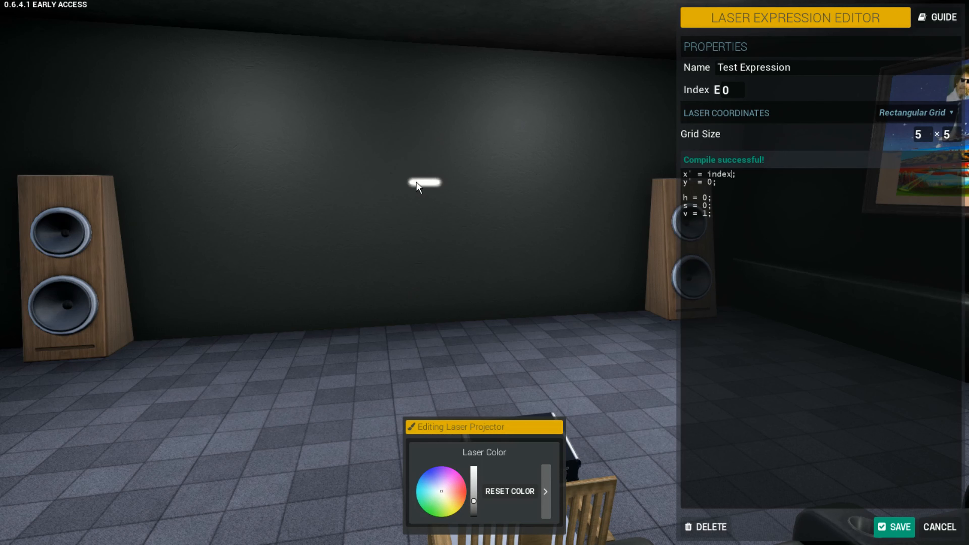
mouse_move(414, 181)
type("20")
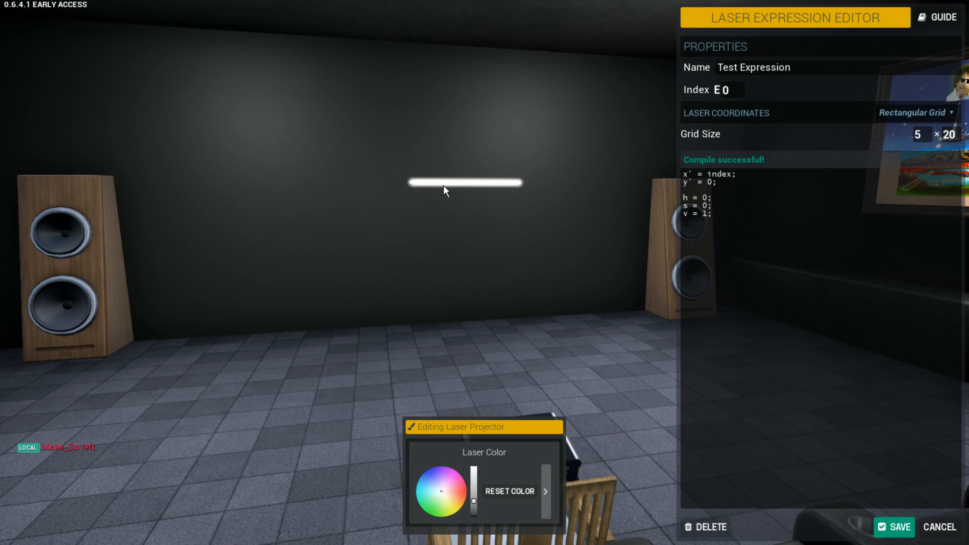
mouse_move(477, 159)
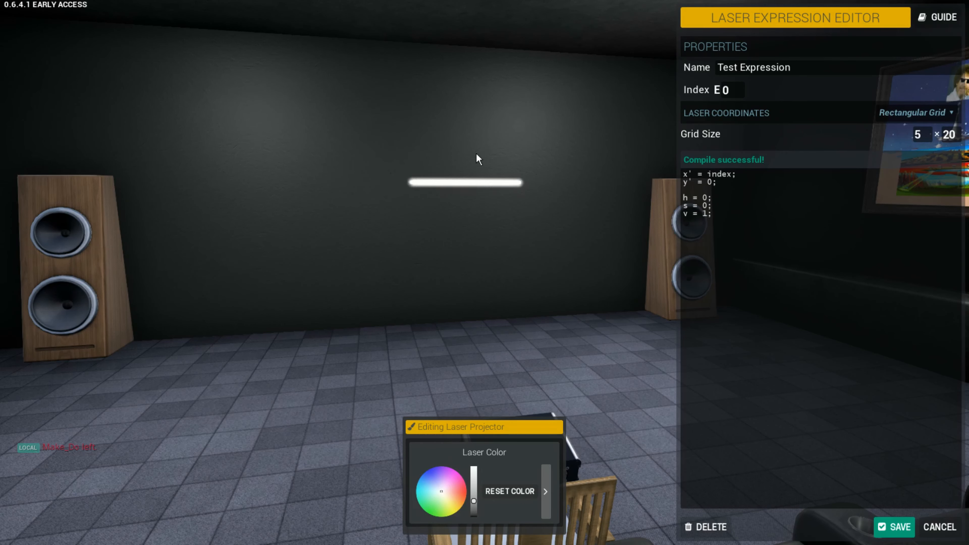
mouse_move(522, 209)
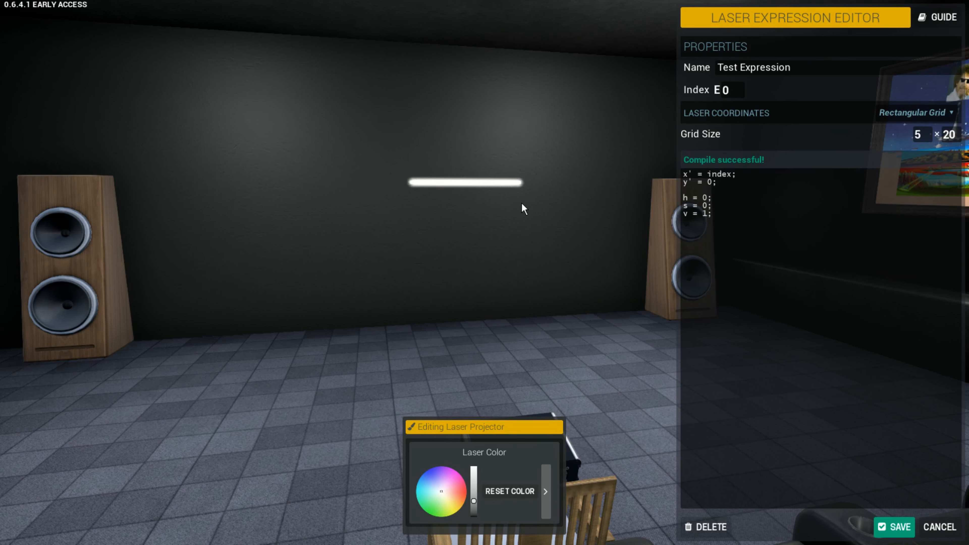
mouse_move(605, 310)
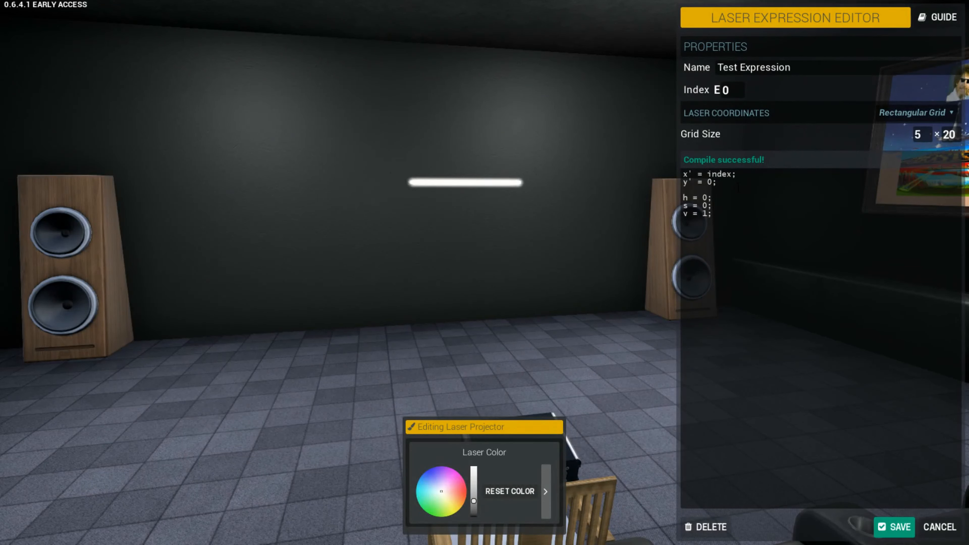
Select the x' coordinate value so it can be rewritten to 0.
double_click(718, 174)
type("0")
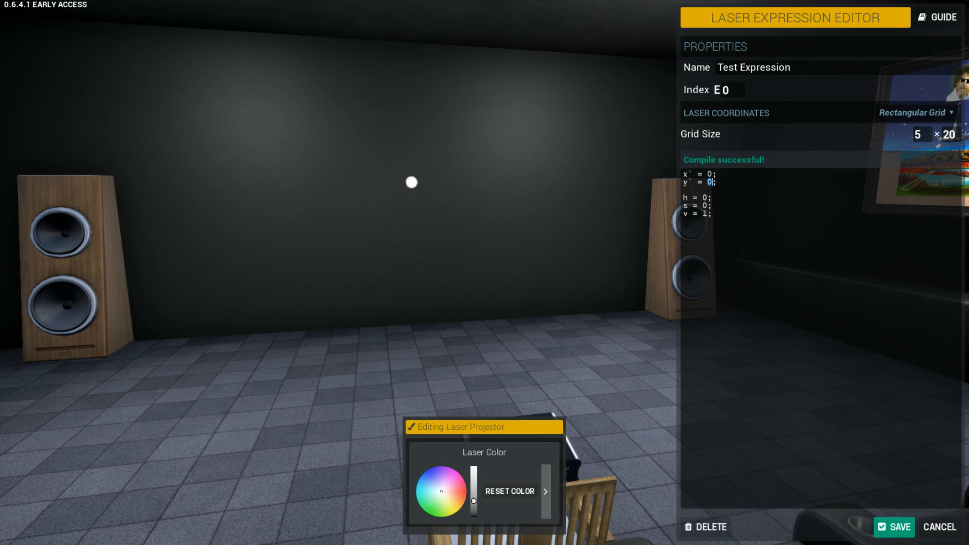
Make y' follow index so the line becomes vertical.
type("index")
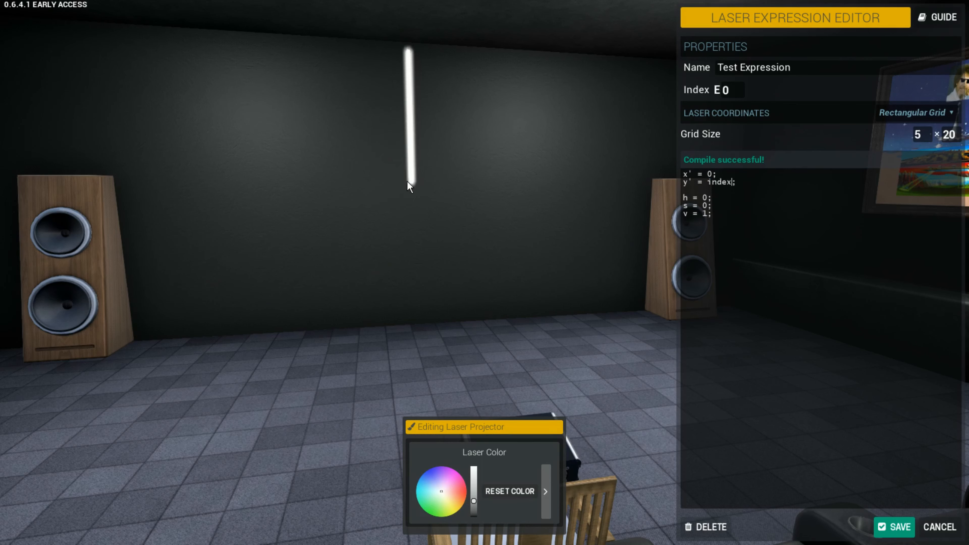
mouse_move(410, 55)
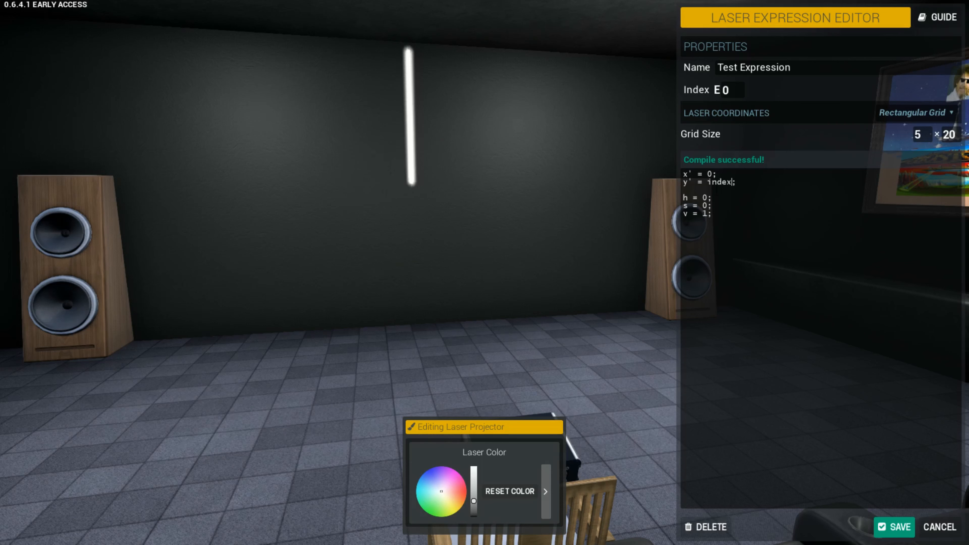
mouse_move(514, 157)
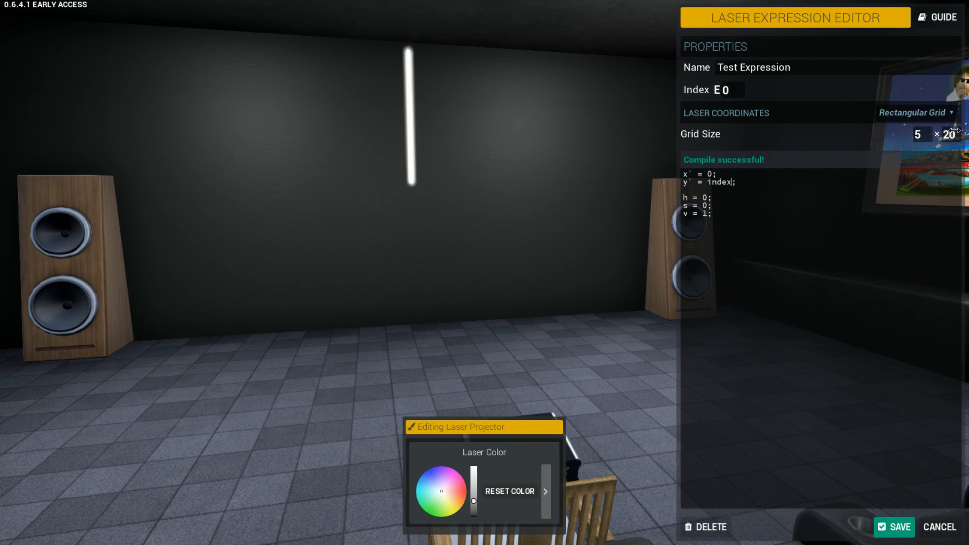
mouse_move(520, 177)
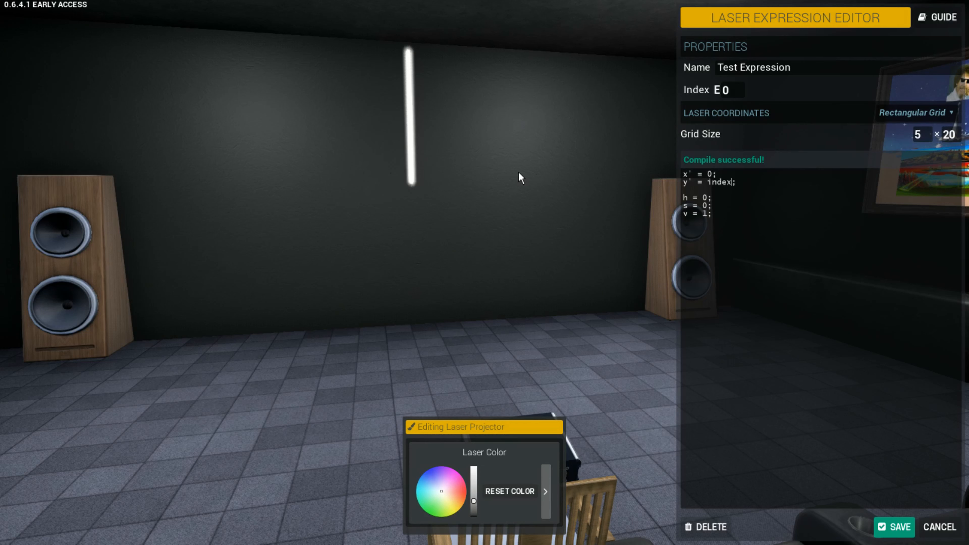
mouse_move(413, 188)
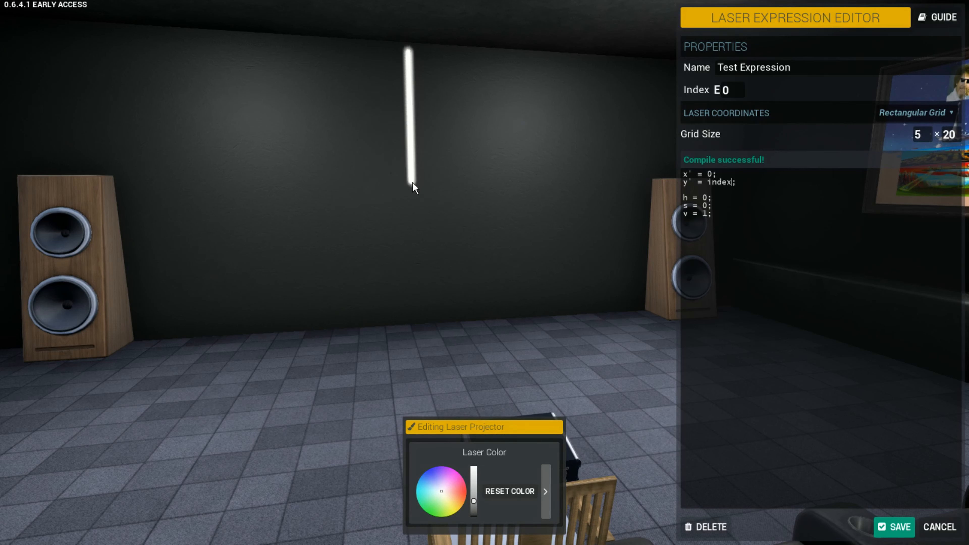
mouse_move(413, 185)
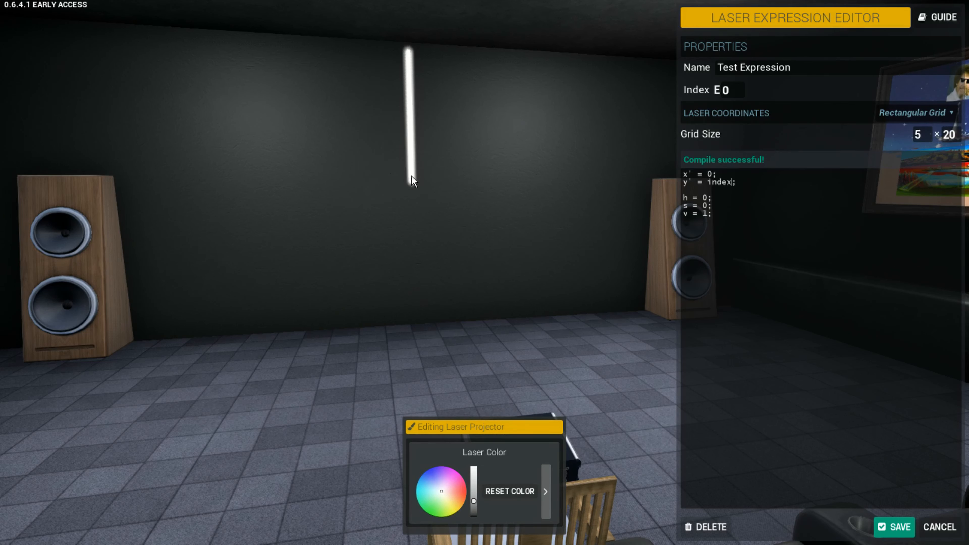
mouse_move(412, 55)
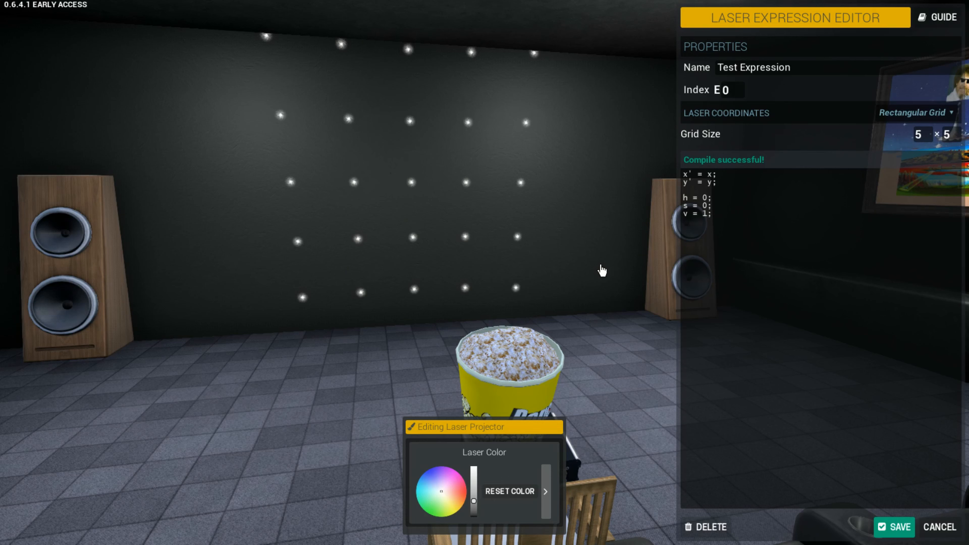
mouse_move(229, 30)
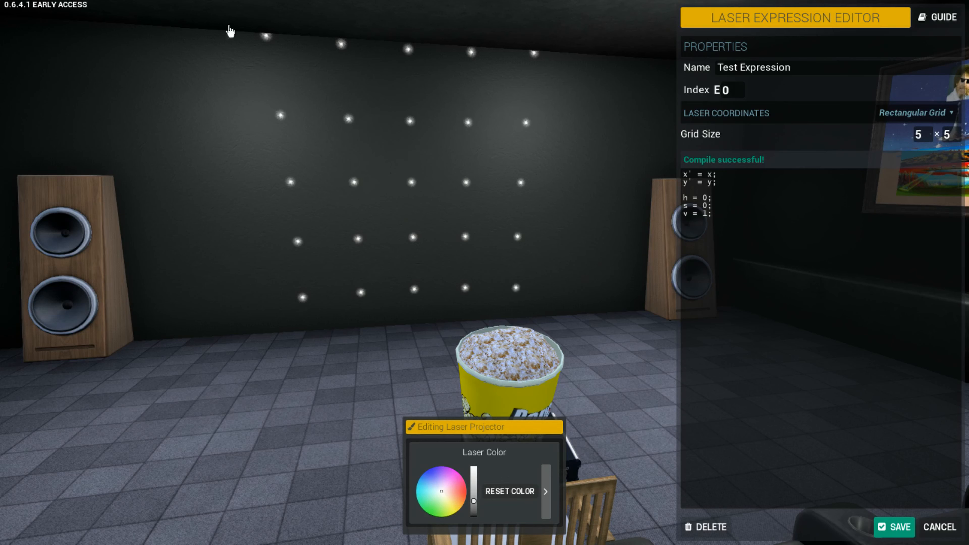
mouse_move(596, 320)
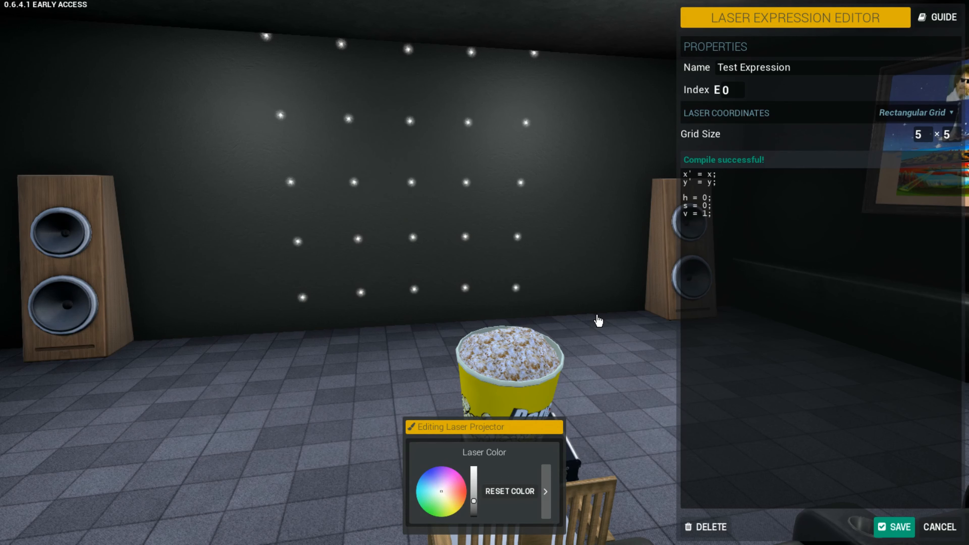
mouse_move(962, 142)
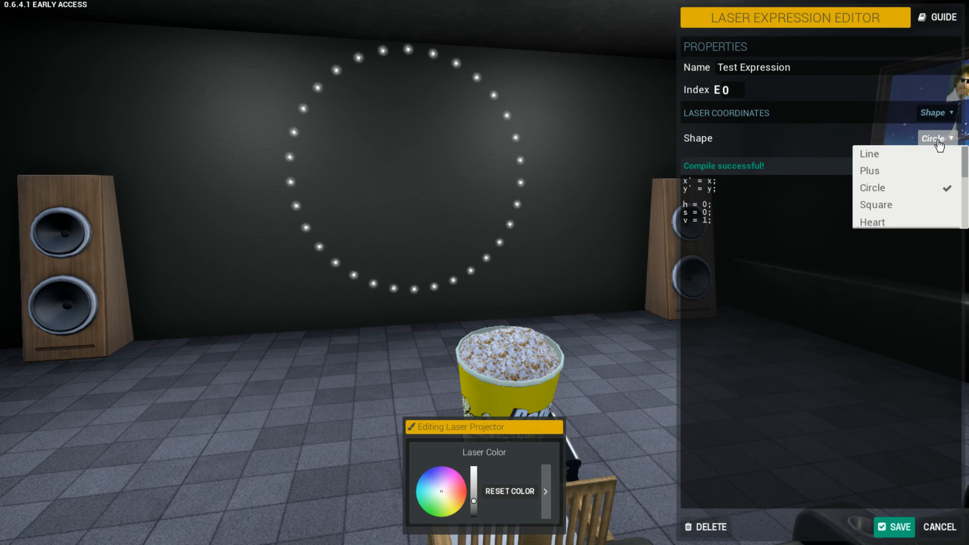
Try the Square laser shape, then choose Rectangular Grid coordinates again.
left_click(876, 204)
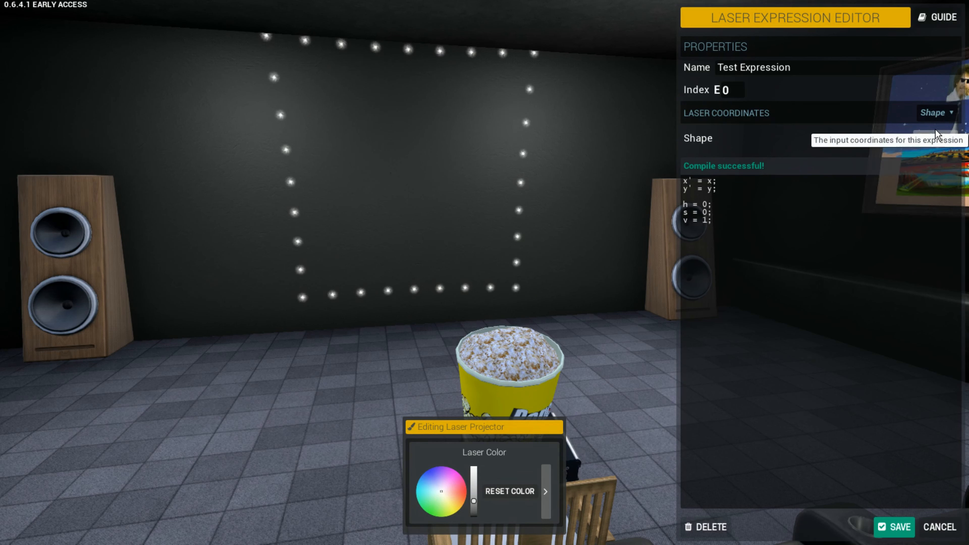
left_click(935, 112)
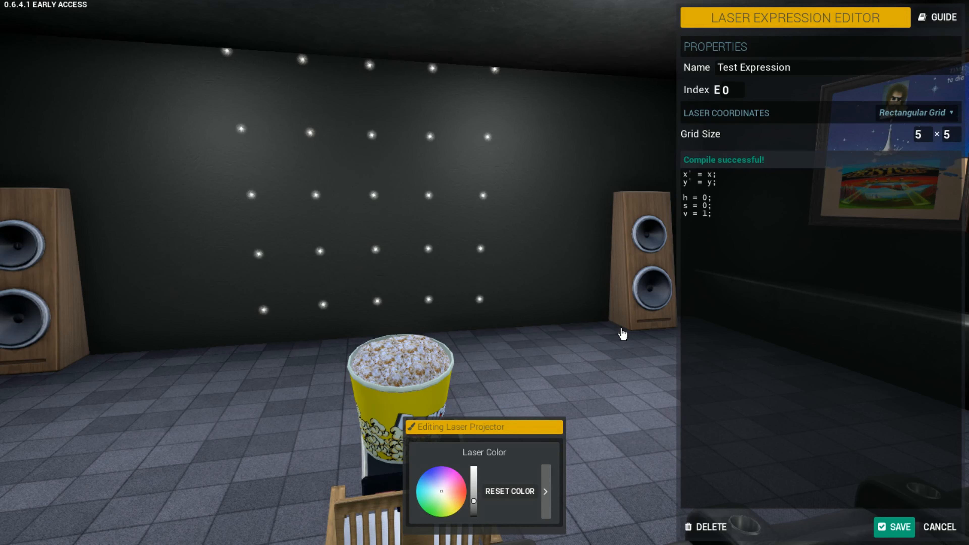
mouse_move(478, 187)
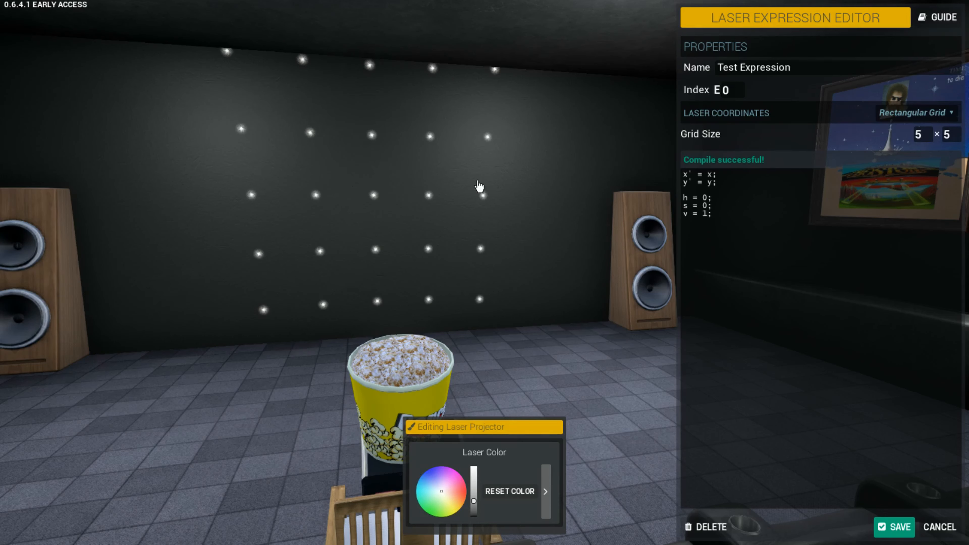
mouse_move(555, 372)
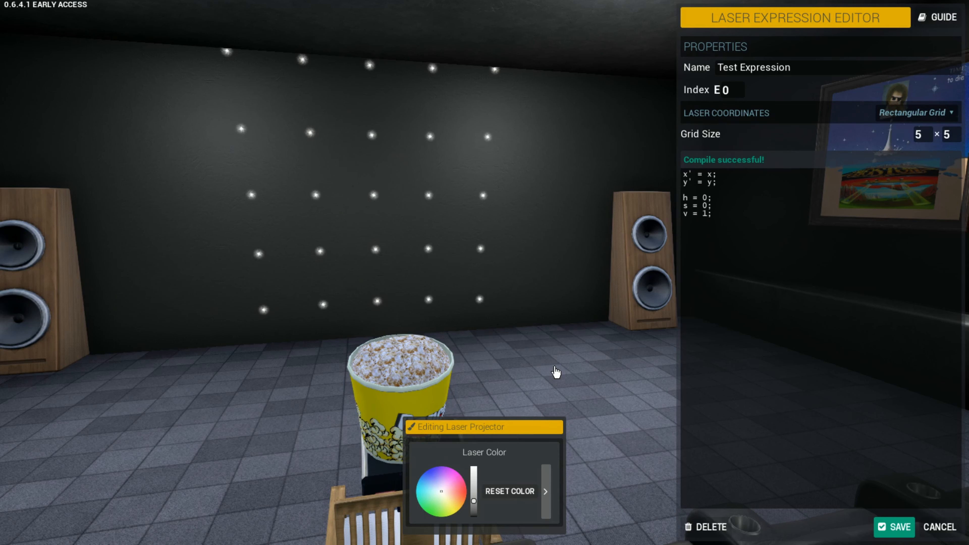
mouse_move(670, 277)
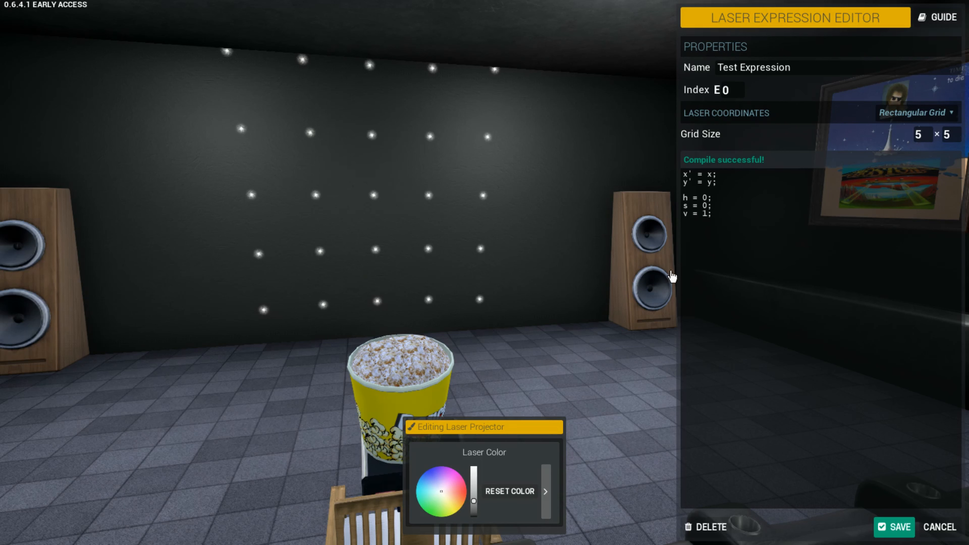
mouse_move(678, 215)
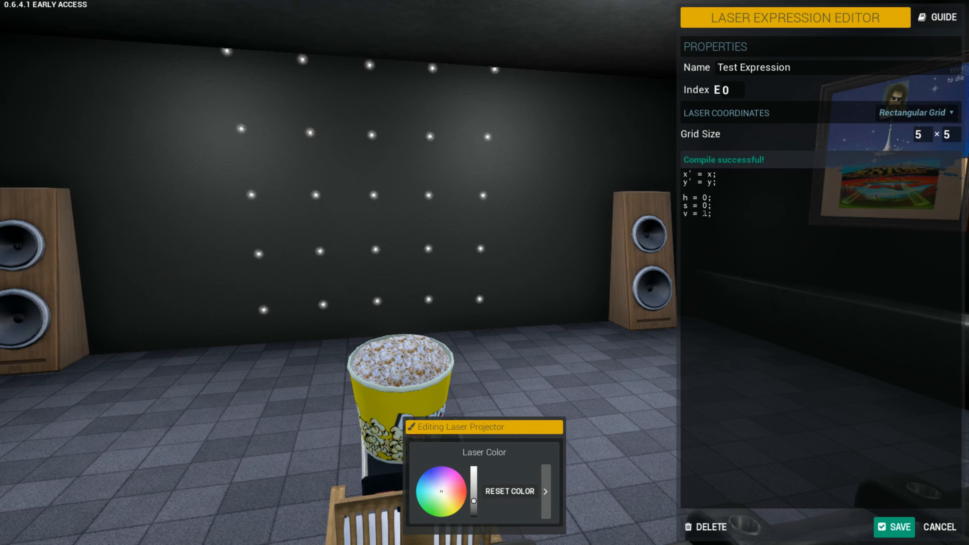
double_click(705, 213)
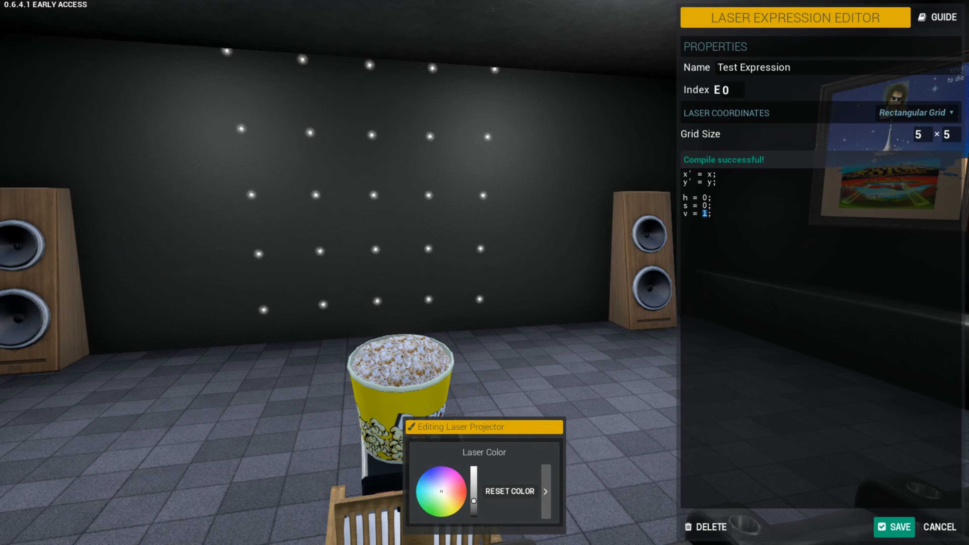
type("fracti")
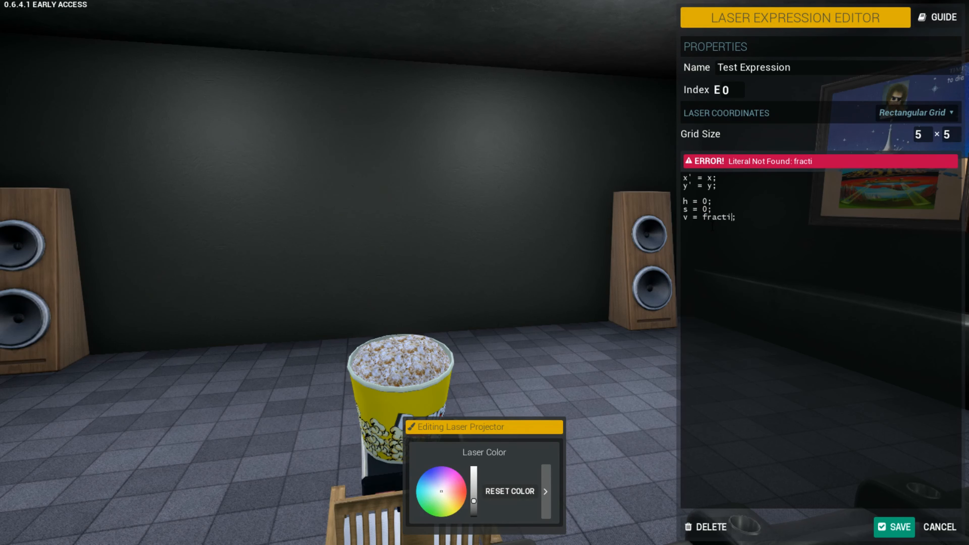
type("on")
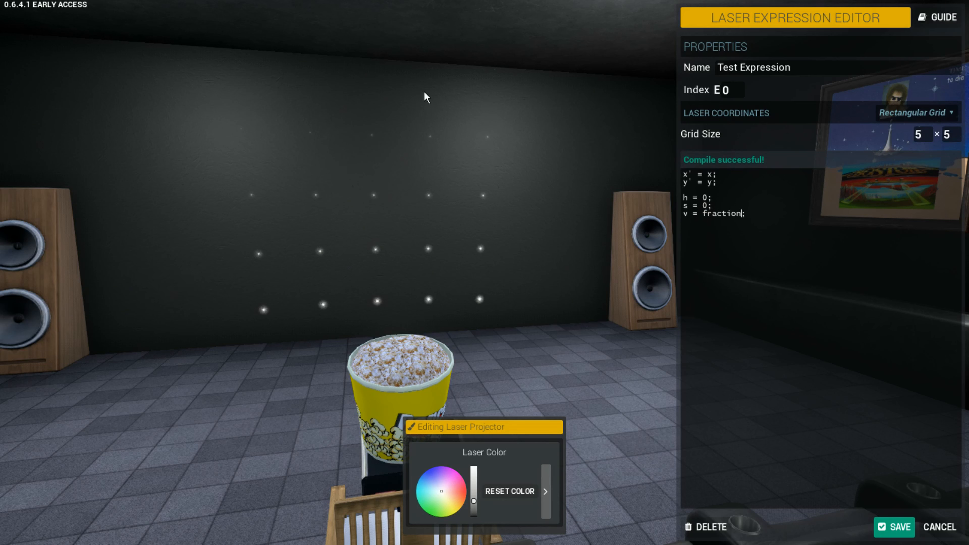
mouse_move(484, 68)
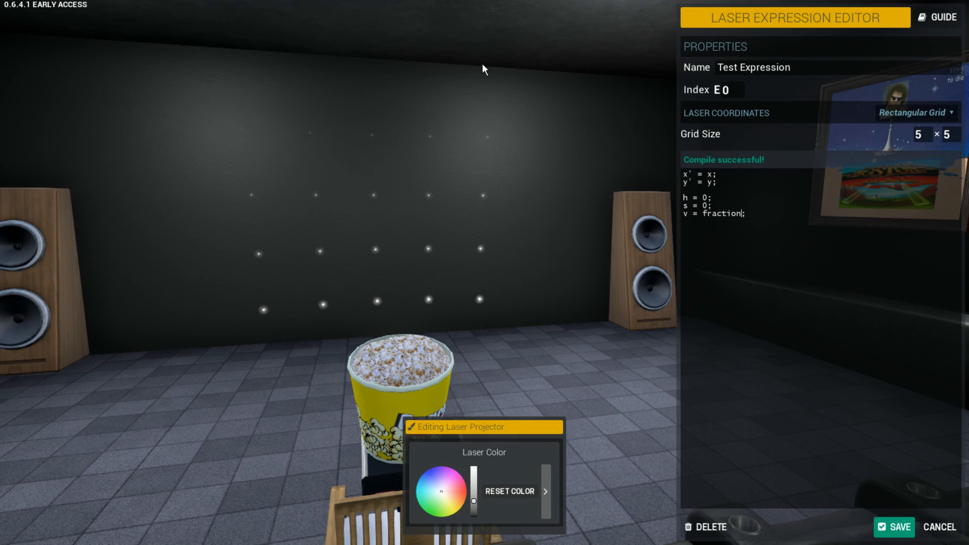
mouse_move(432, 135)
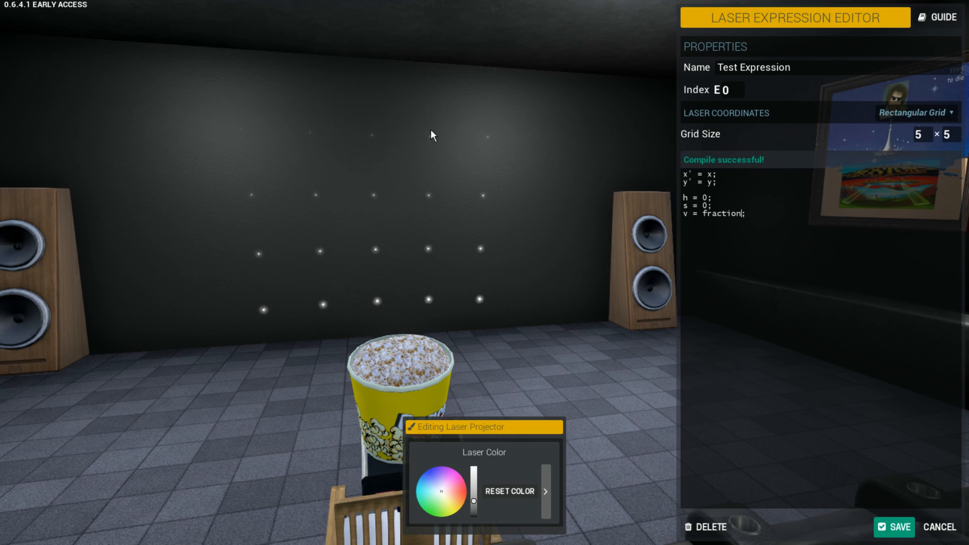
mouse_move(308, 198)
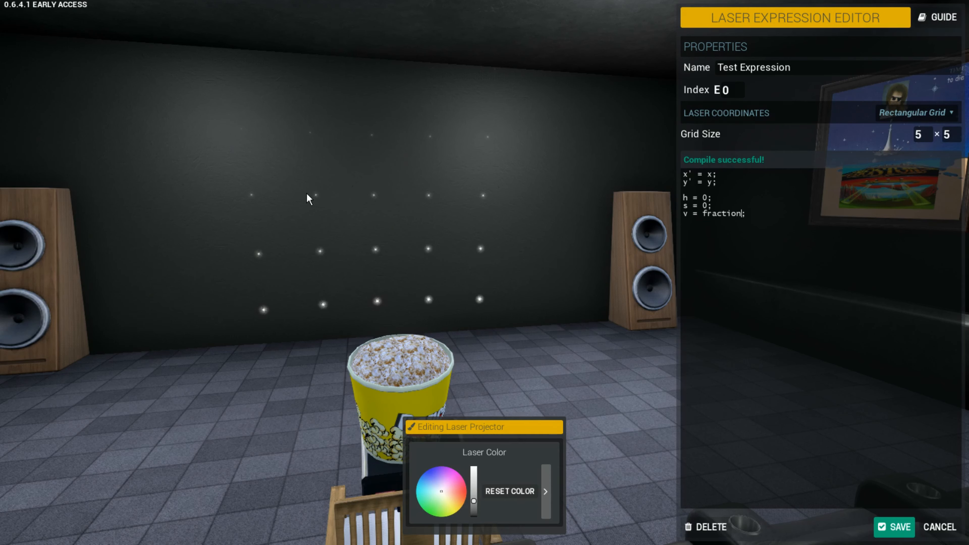
mouse_move(242, 55)
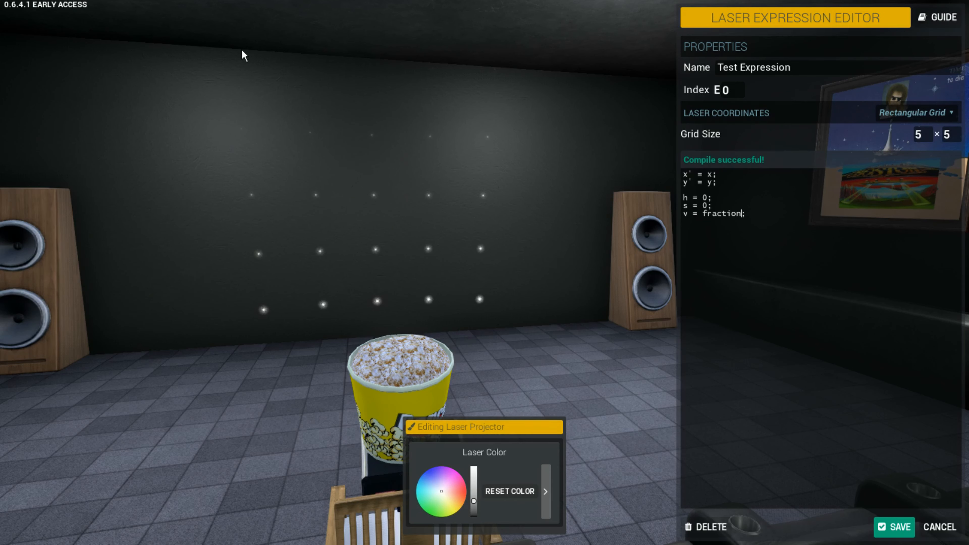
mouse_move(484, 304)
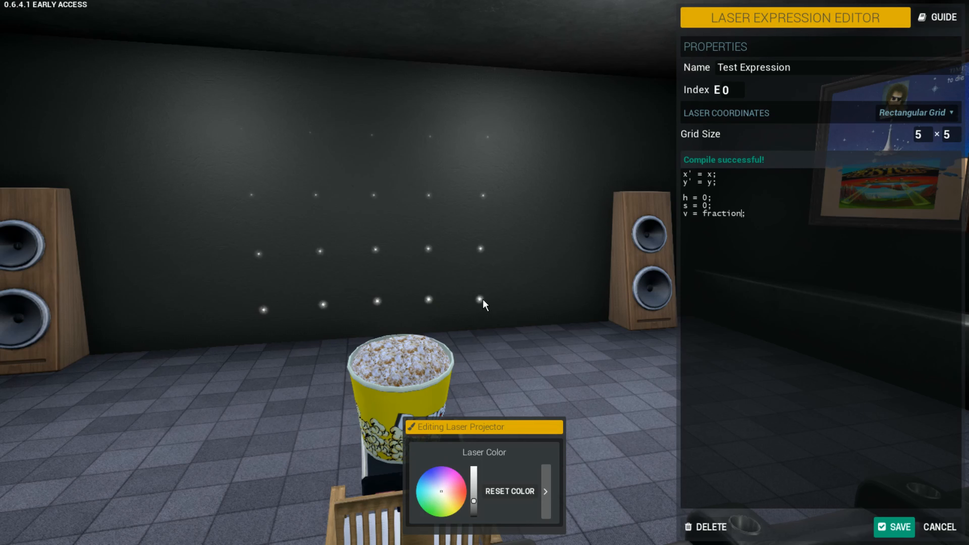
mouse_move(514, 61)
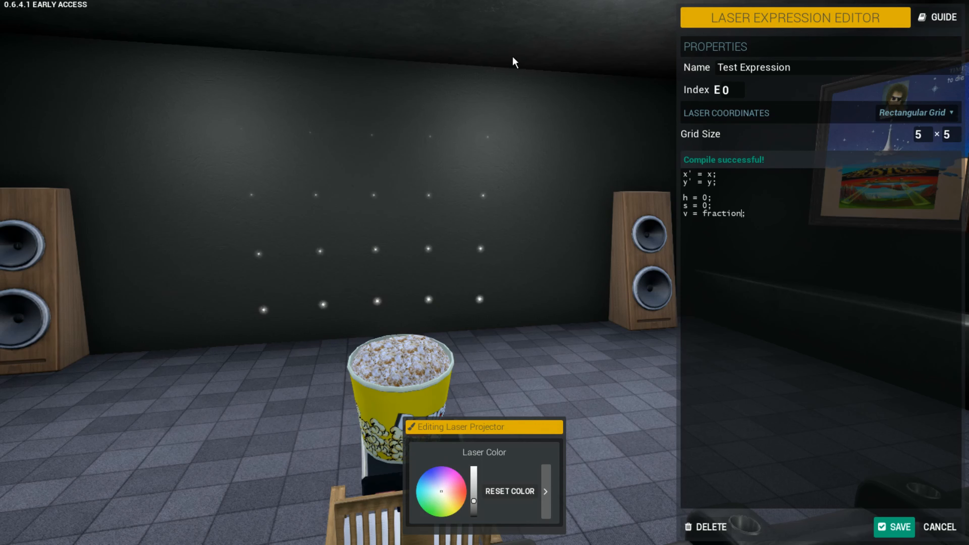
mouse_move(394, 77)
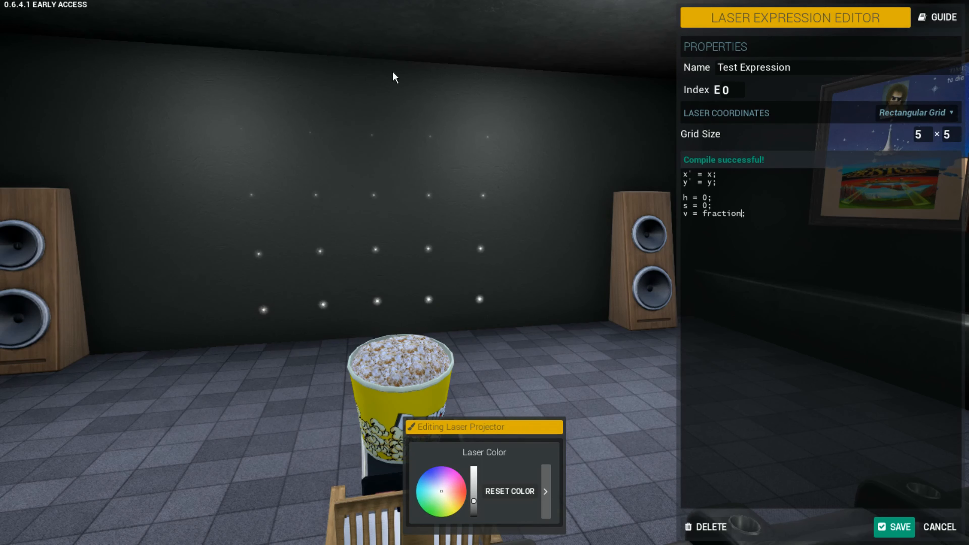
mouse_move(224, 256)
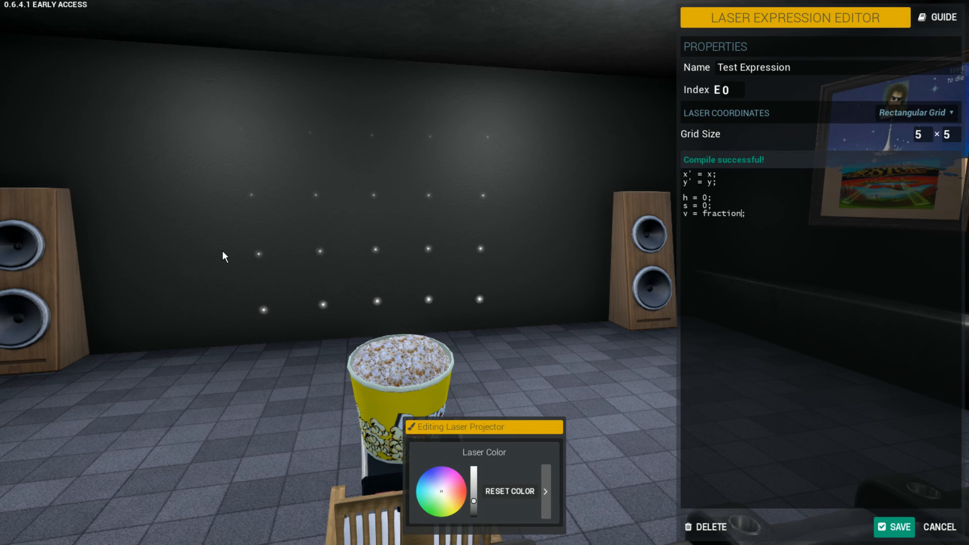
mouse_move(256, 67)
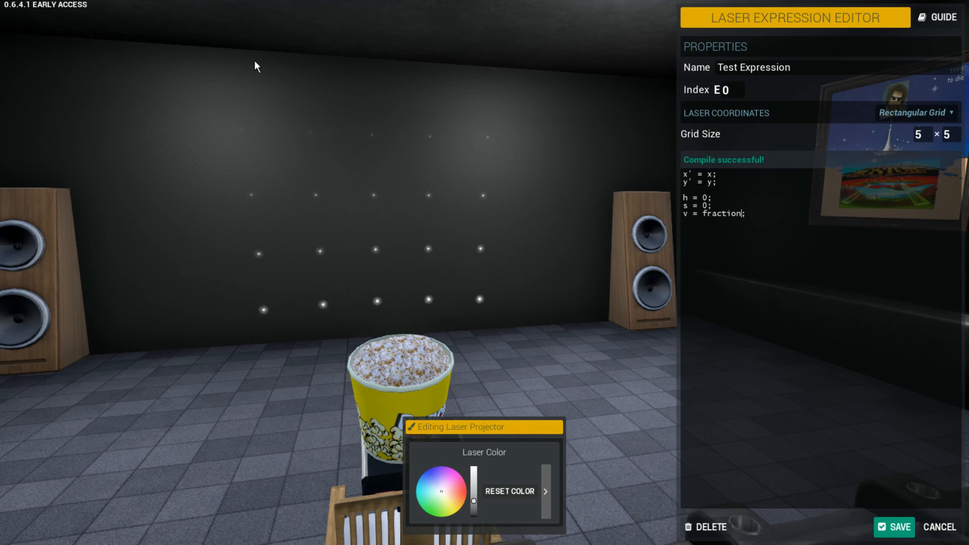
mouse_move(215, 246)
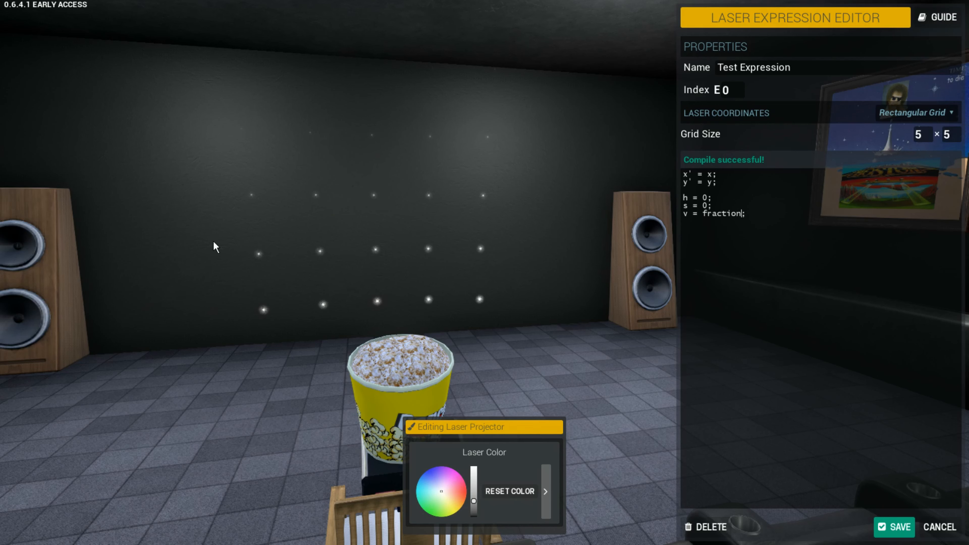
mouse_move(488, 300)
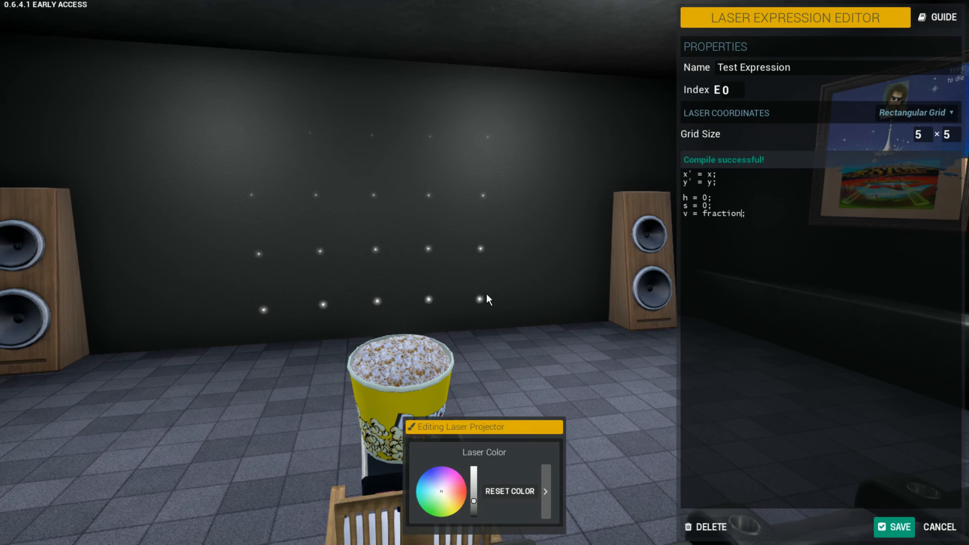
mouse_move(490, 316)
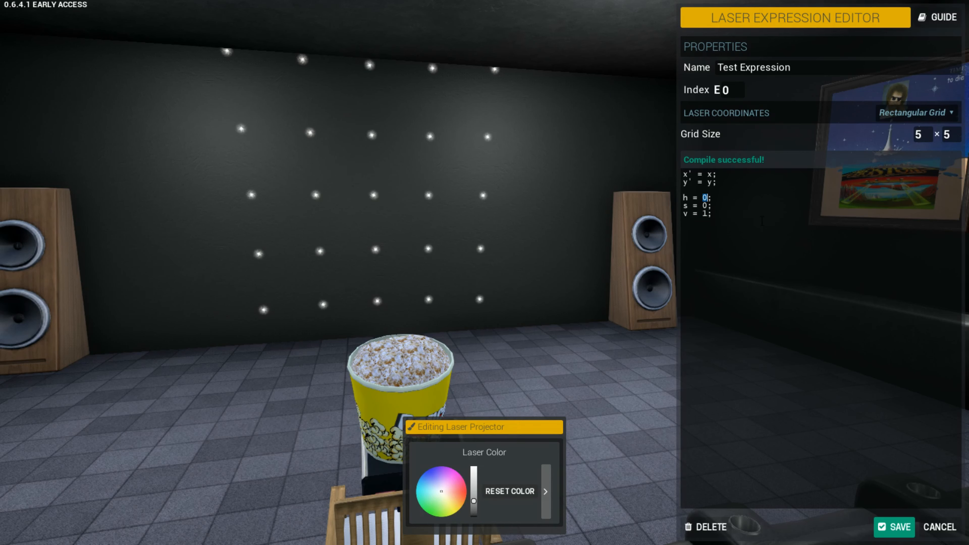
Try hue 120, then replace the saturation value with fraction for white-to-blue shading.
type("120")
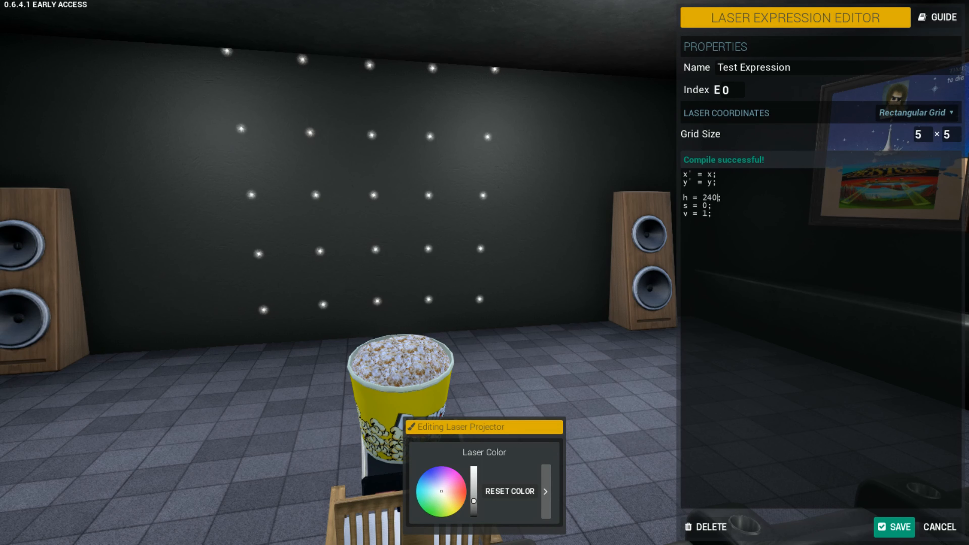
double_click(703, 205)
type("fraction")
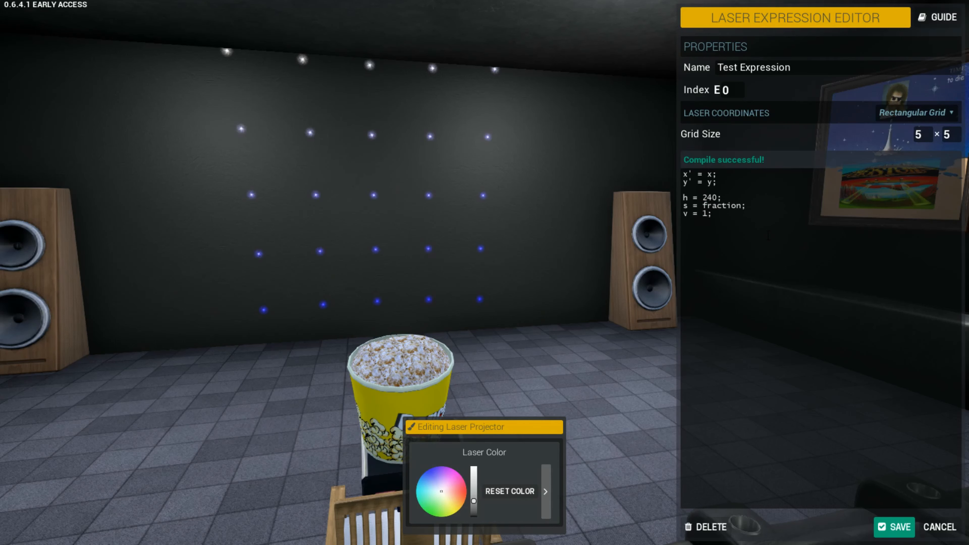
mouse_move(217, 94)
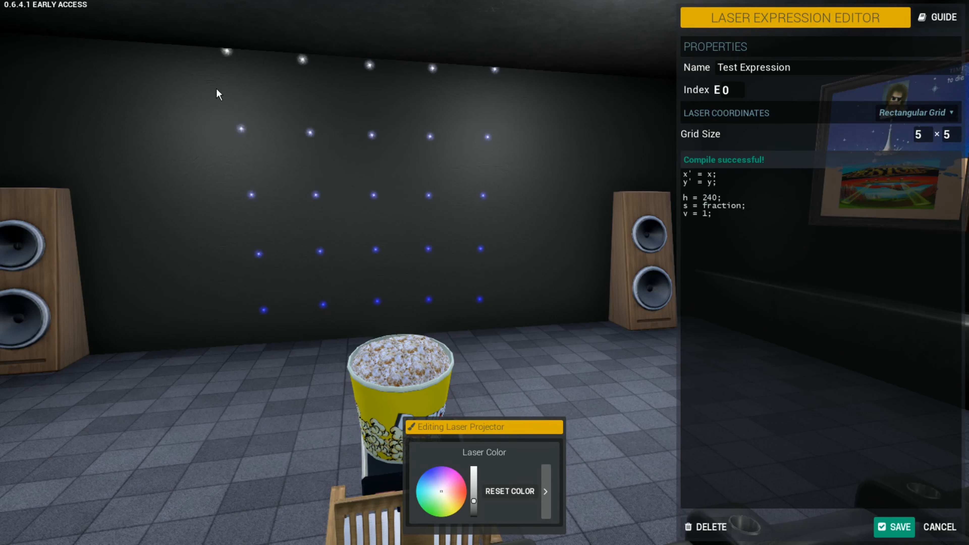
mouse_move(261, 285)
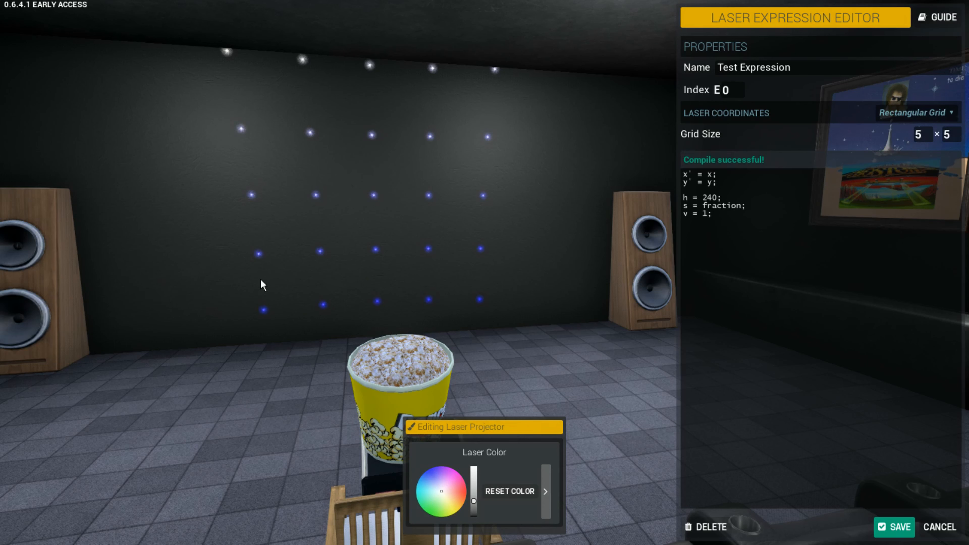
mouse_move(545, 303)
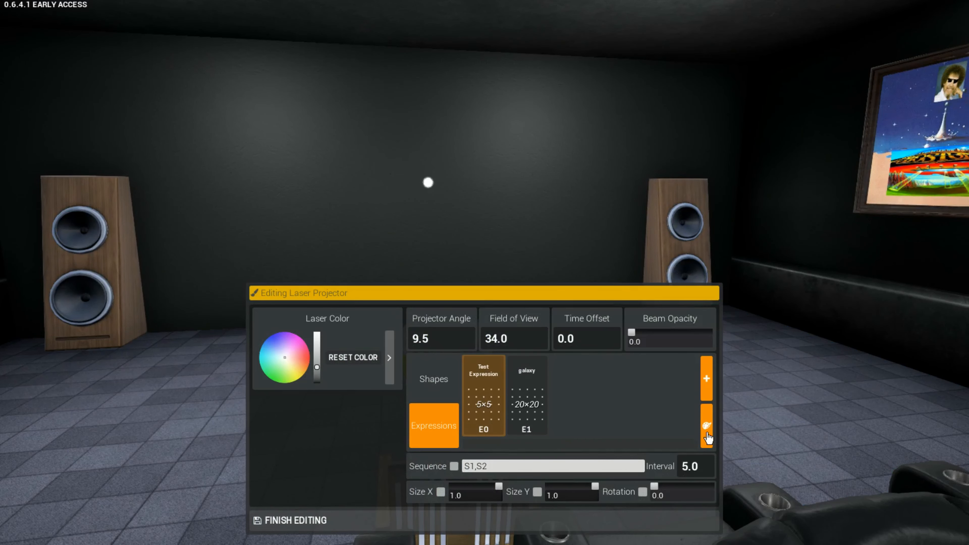
Reopen Test Expression (E0), whose x' is 20 times projectionTime and y' is 0.
left_click(707, 426)
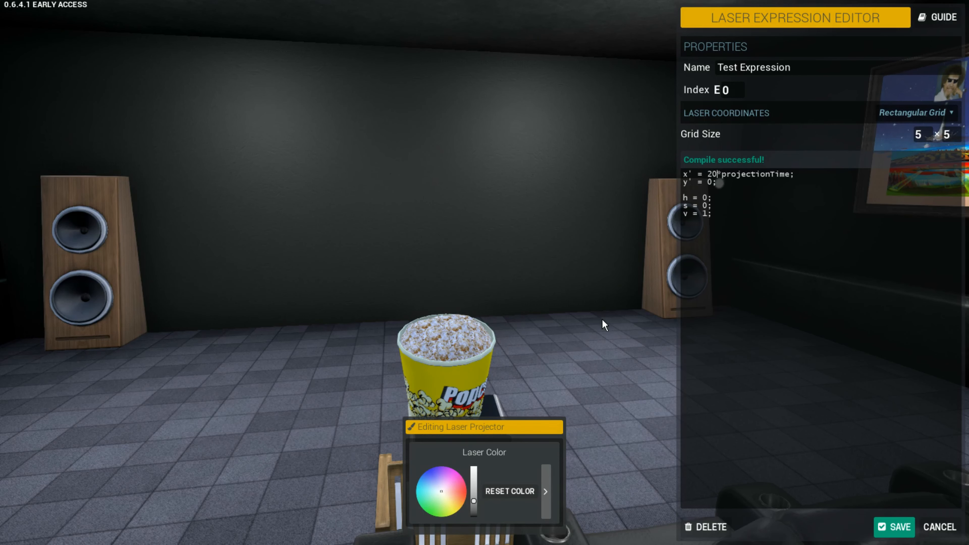
mouse_move(625, 286)
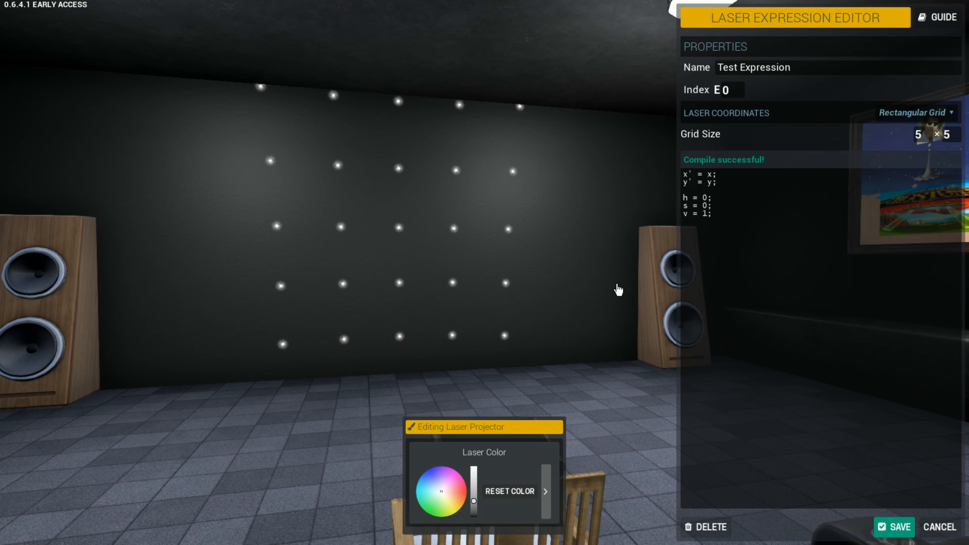
mouse_move(678, 184)
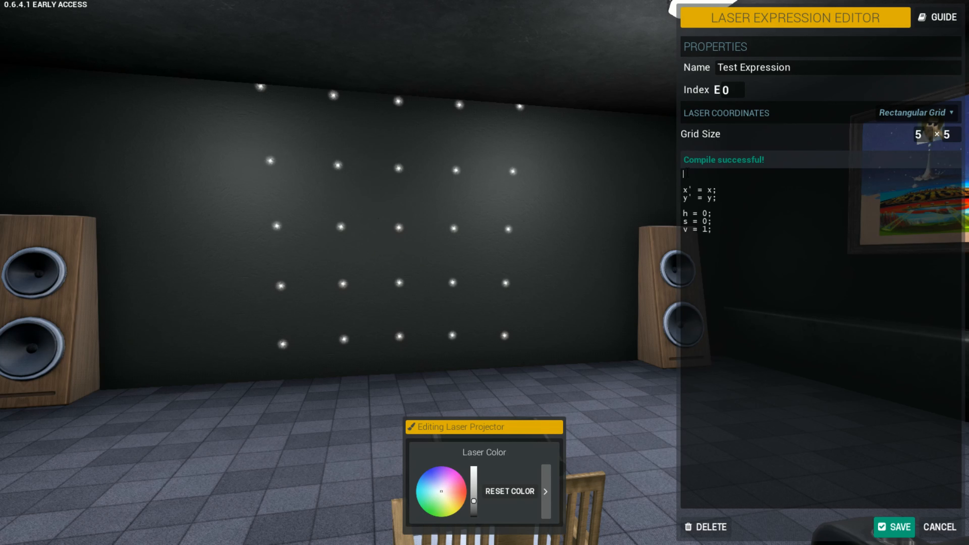
Write var = time-300; as a new first line of the Test Expression and confirm it compiles.
type("var")
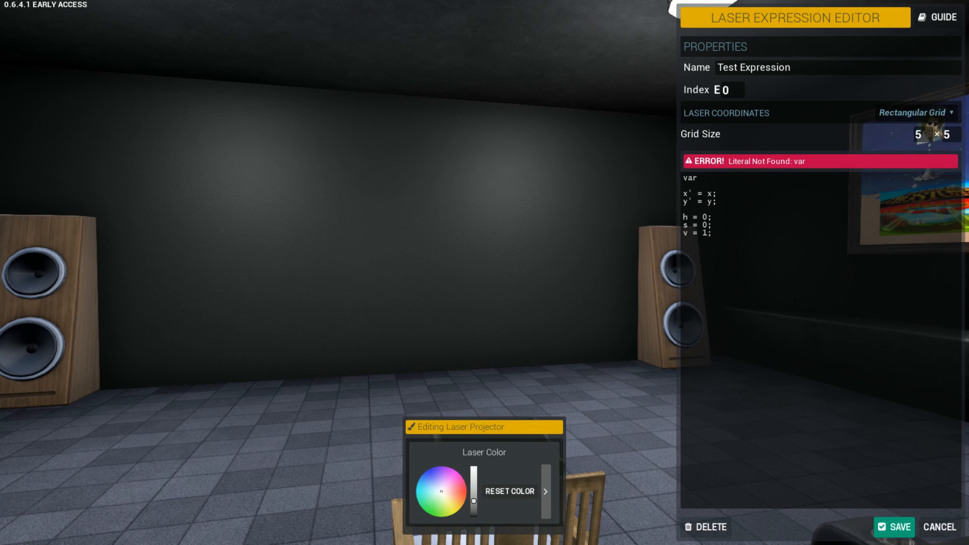
type("=")
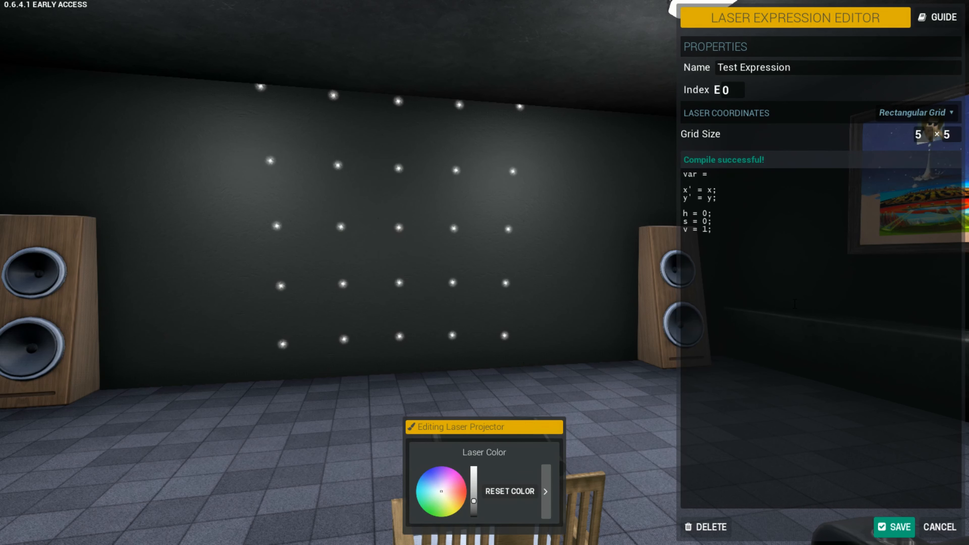
type("time-300")
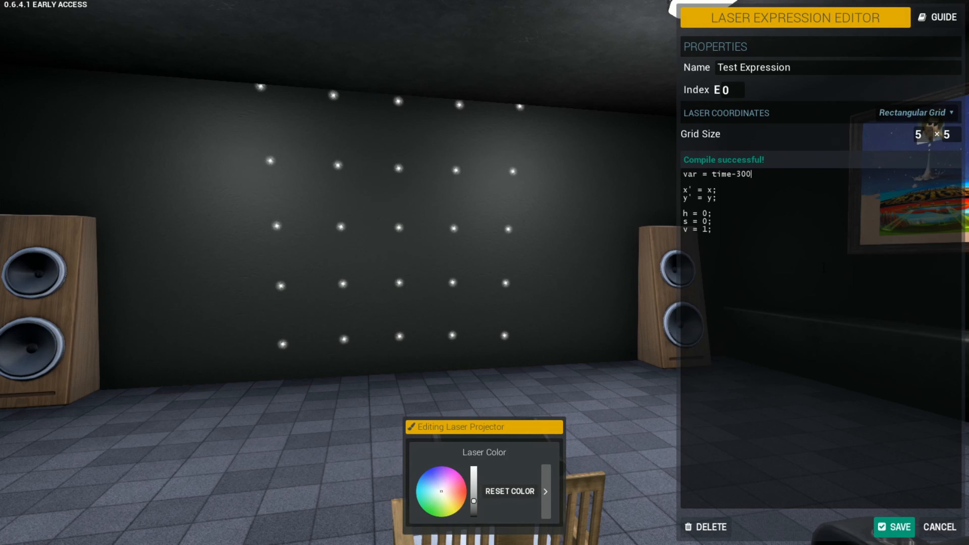
type(";")
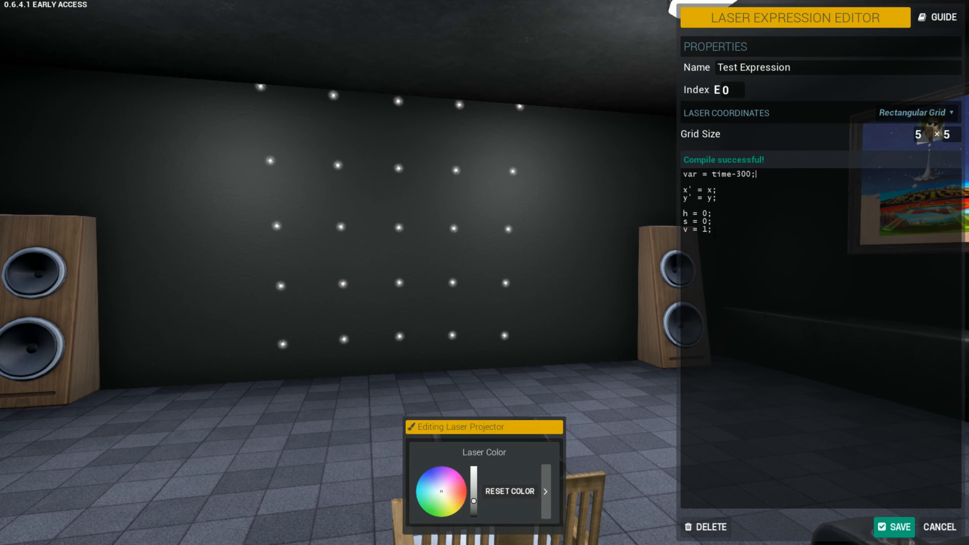
mouse_move(724, 177)
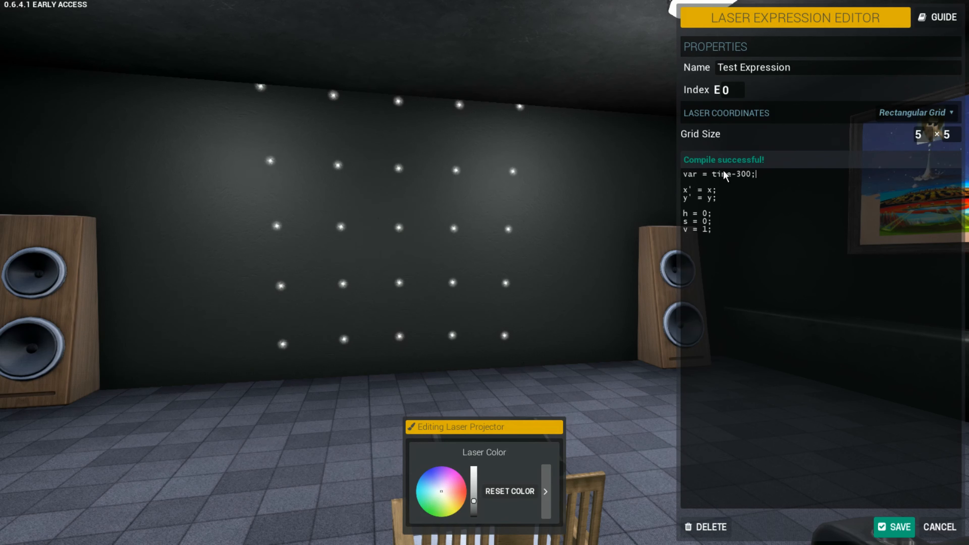